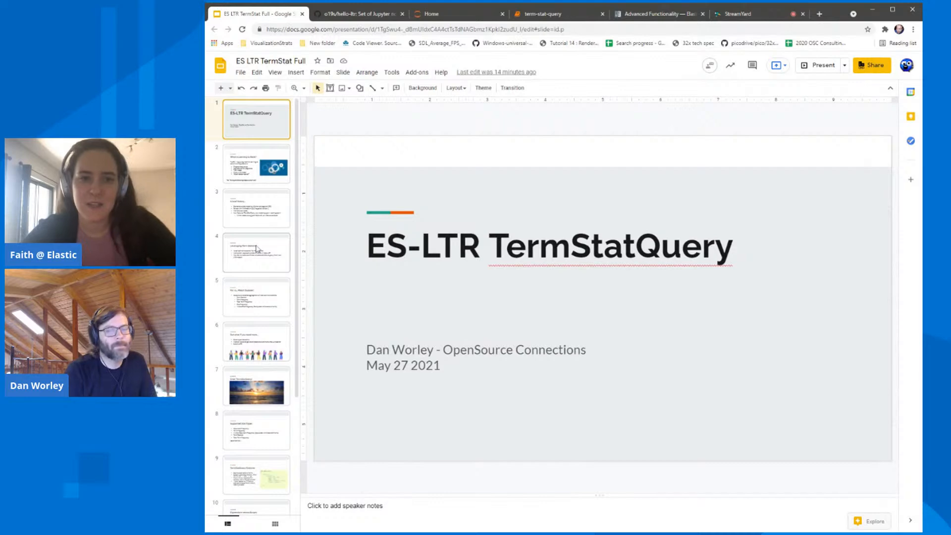
pyautogui.moveTo(757, 9)
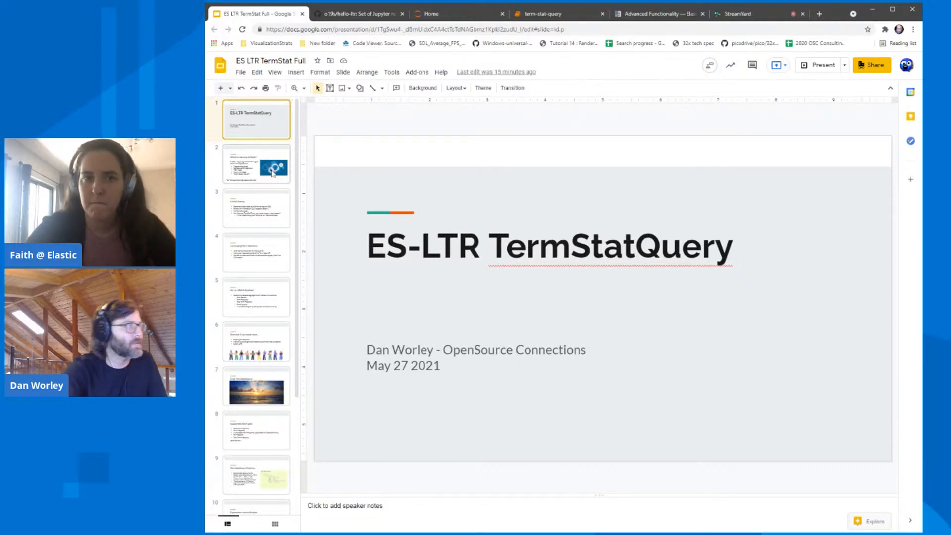
# Show slide 2, 'What is Learning to Rank?', from the filmstrip
pyautogui.click(256, 164)
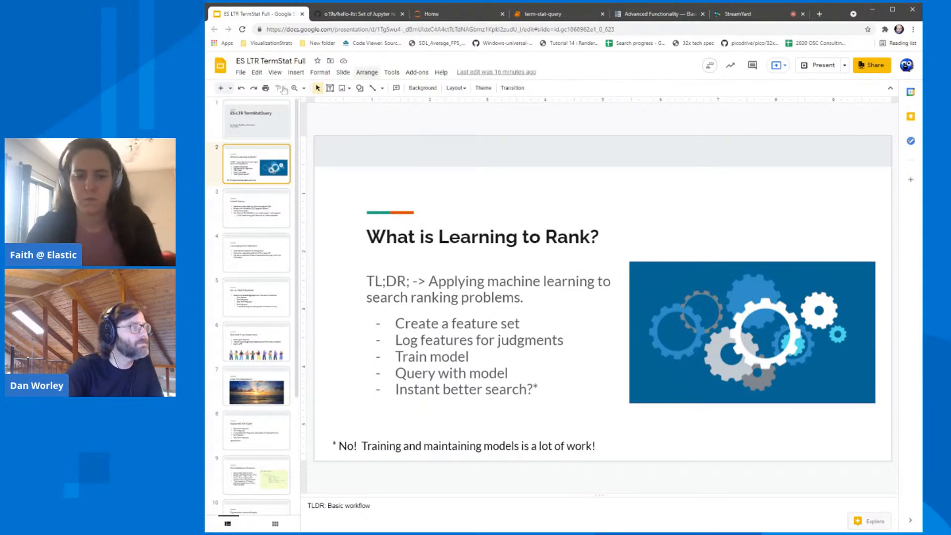
# Show slide 3, 'A brief history...', from the filmstrip
pyautogui.click(256, 208)
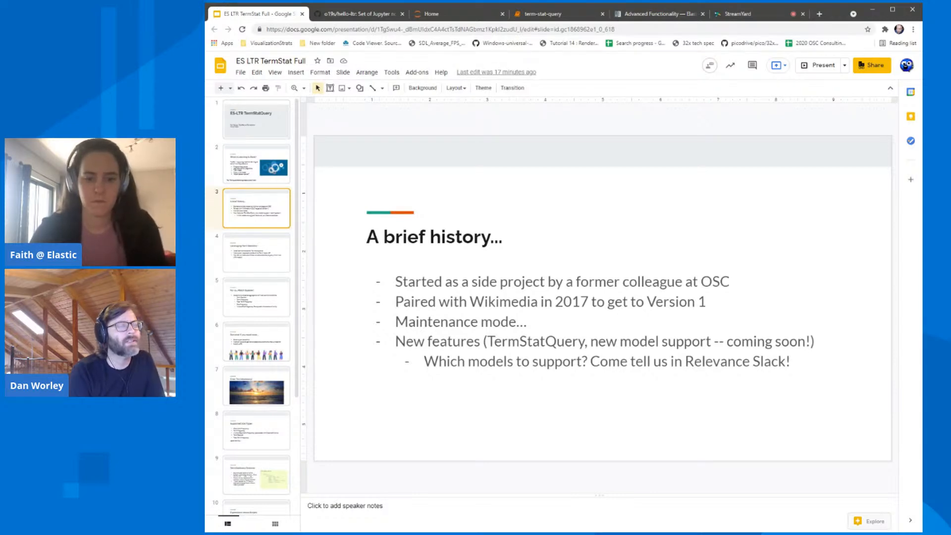
pyautogui.moveTo(312, 212)
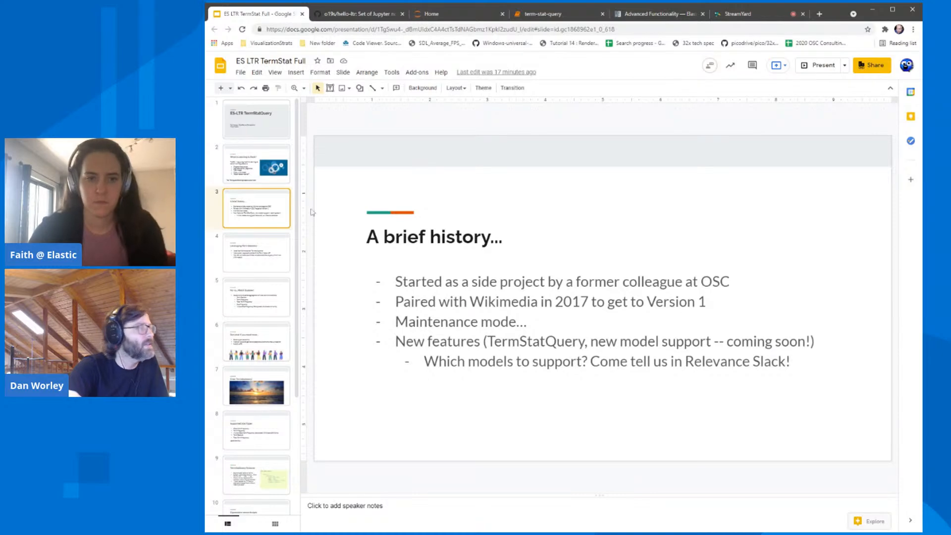
pyautogui.moveTo(274, 250)
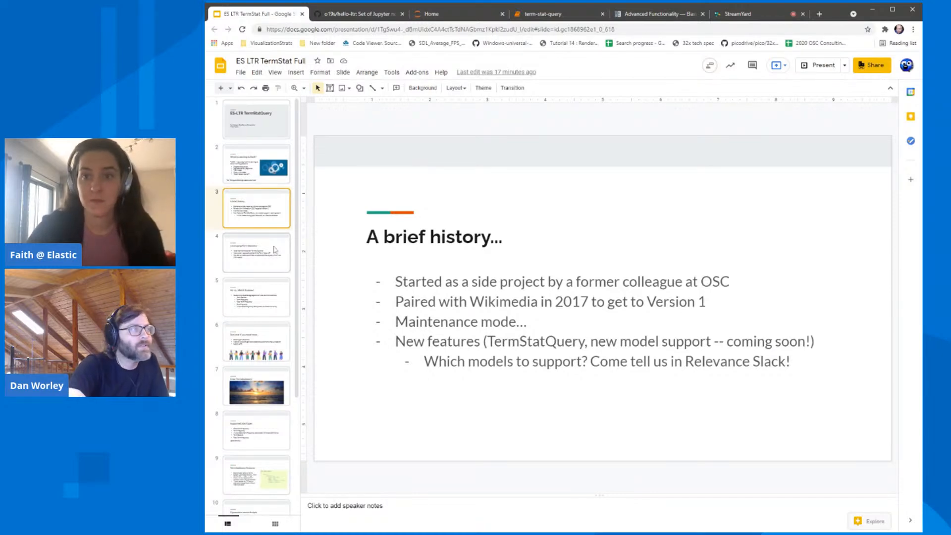
# Show slide 4, 'Leveraging Term Statistics', from the filmstrip
pyautogui.click(255, 253)
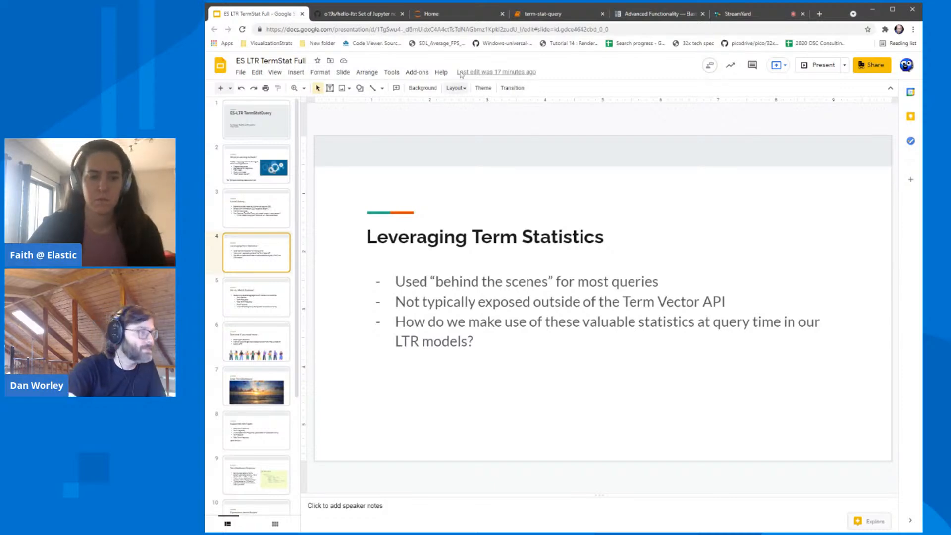
# Show slide 5, 'For v1....Match Explorer!', from the filmstrip
pyautogui.click(256, 297)
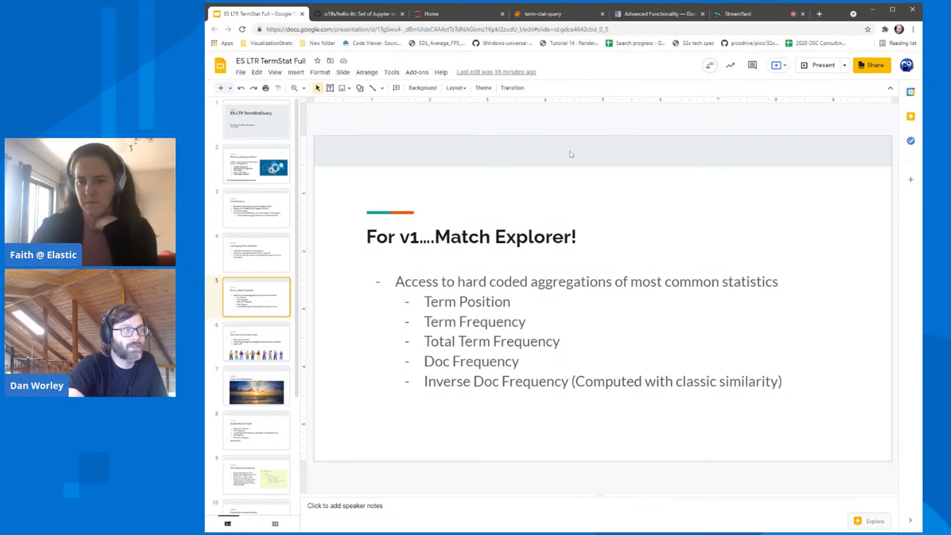
# Show slide 6 'But what if you need more....' then advance to 'Enter TermStatQuery!'
pyautogui.click(256, 342)
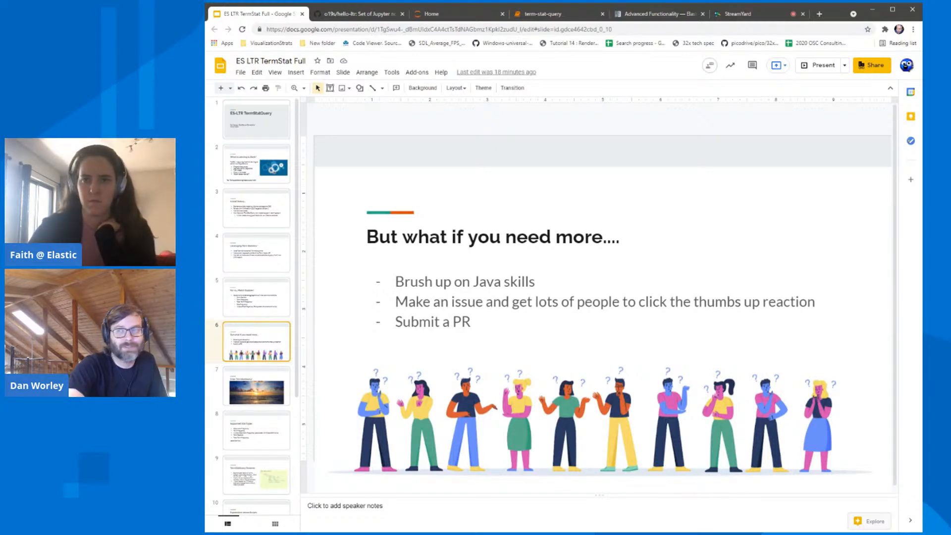
pyautogui.moveTo(597, 210)
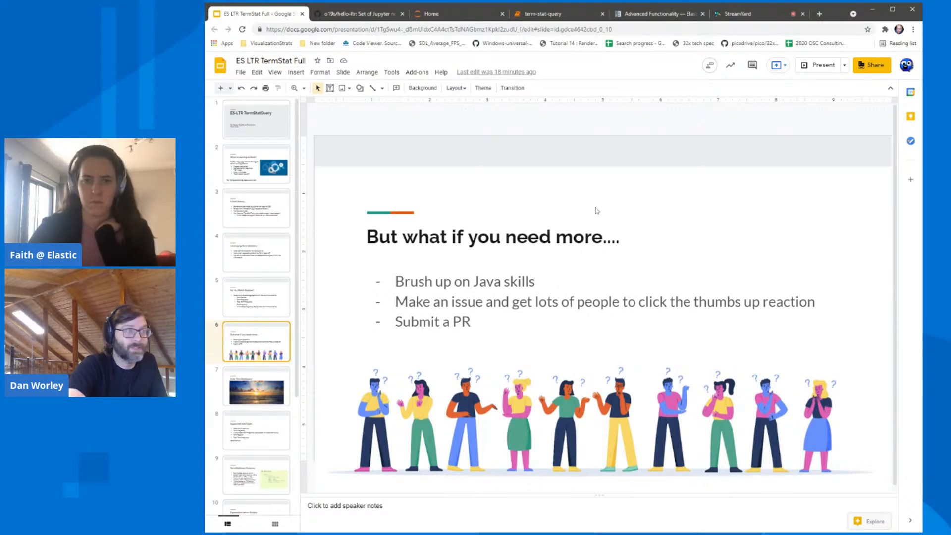
pyautogui.moveTo(595, 217)
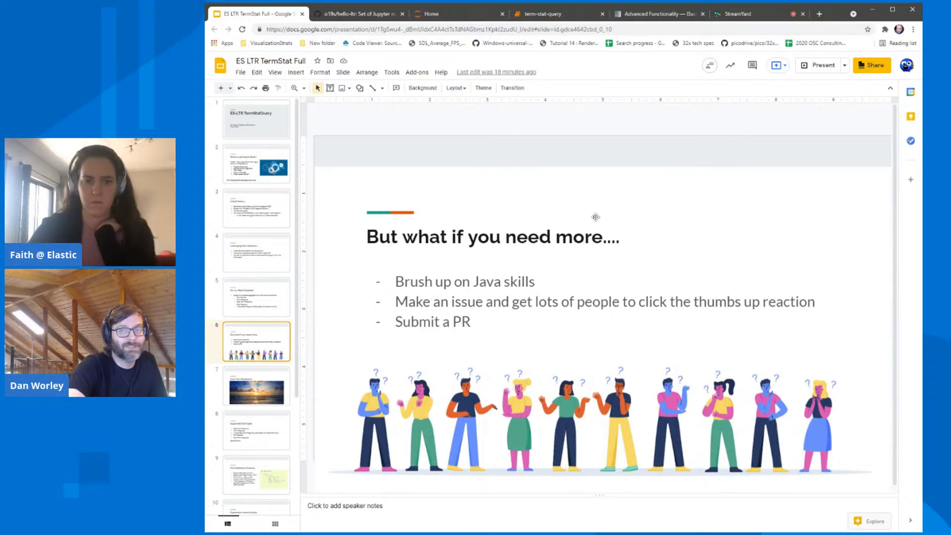
pyautogui.moveTo(616, 218)
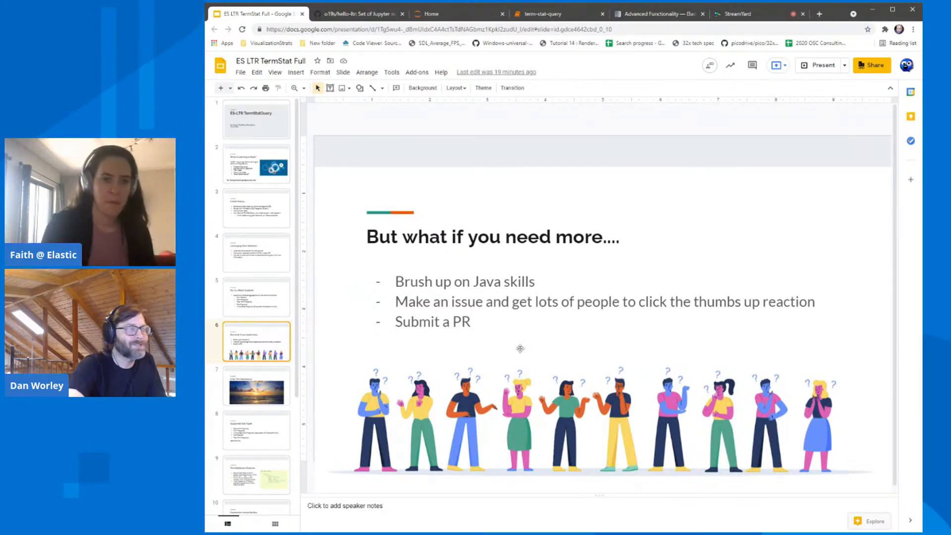
pyautogui.moveTo(520, 348)
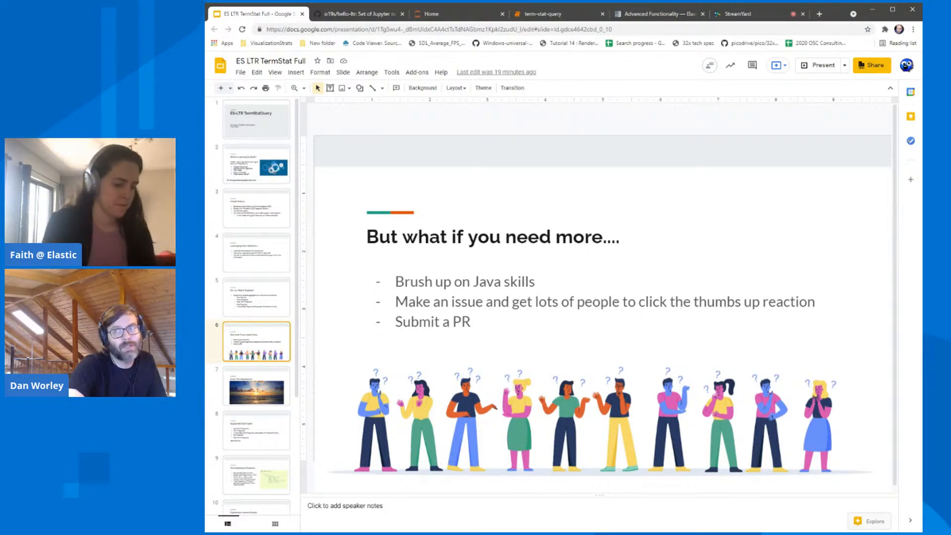
pyautogui.click(256, 387)
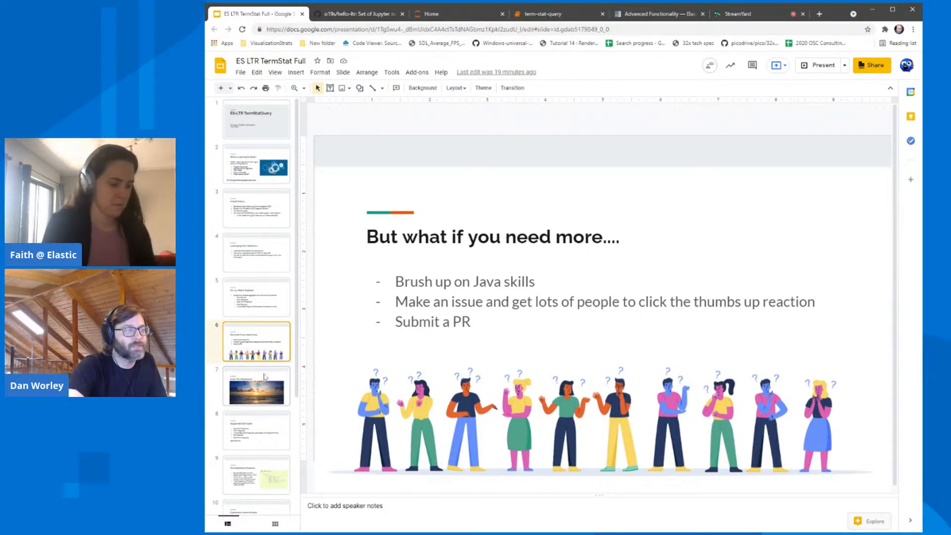
# Step through Enter TermStatQuery!, Supported Stat Types and TermStatQuery Features to reach 'Expressions versus Scripts'
pyautogui.click(255, 386)
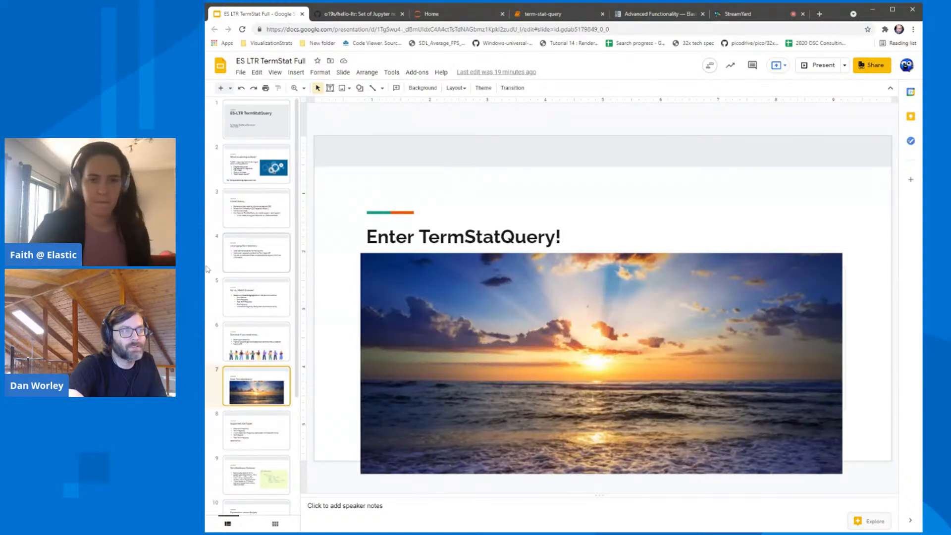
pyautogui.moveTo(543, 382)
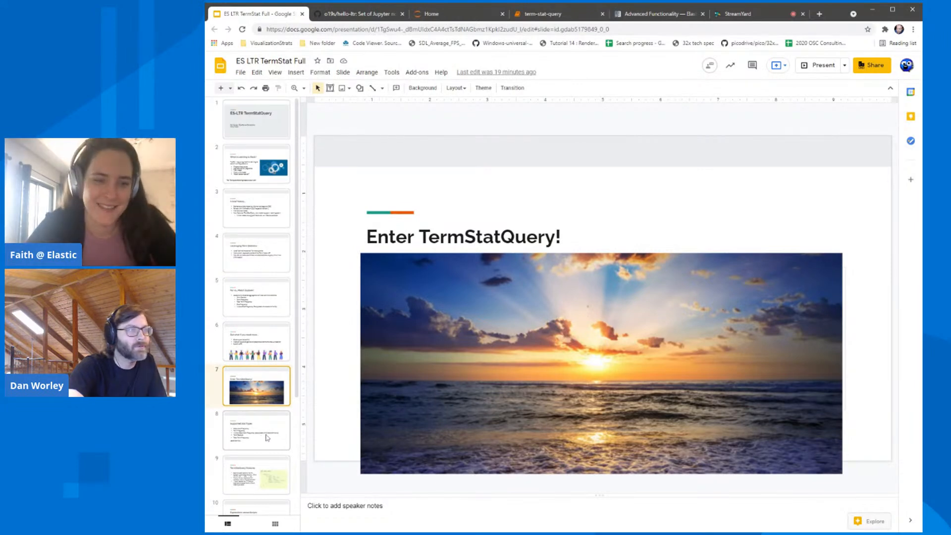
pyautogui.click(256, 430)
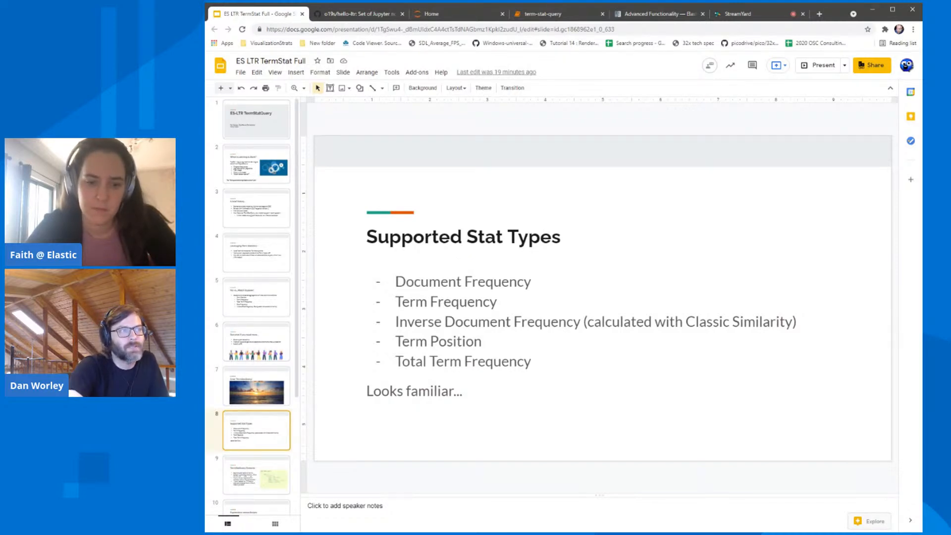
pyautogui.click(255, 474)
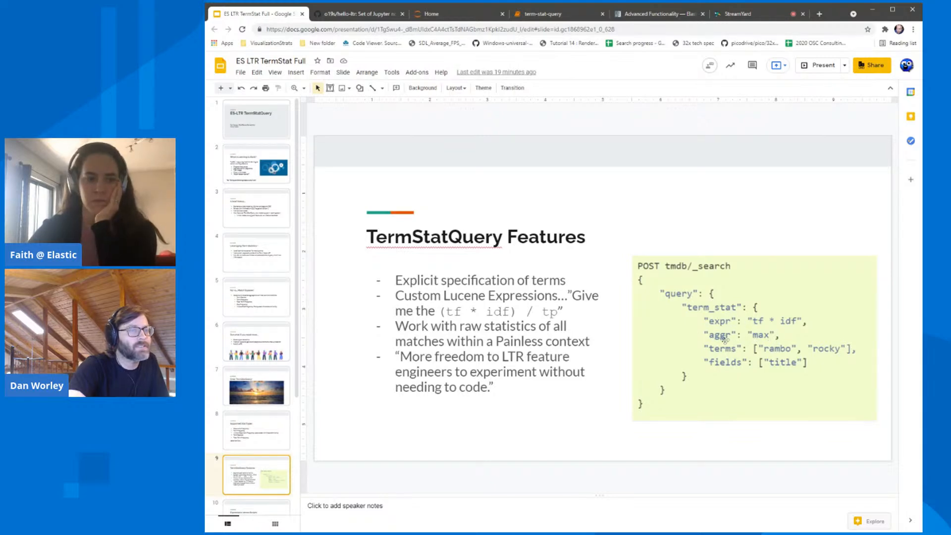
pyautogui.moveTo(840, 345)
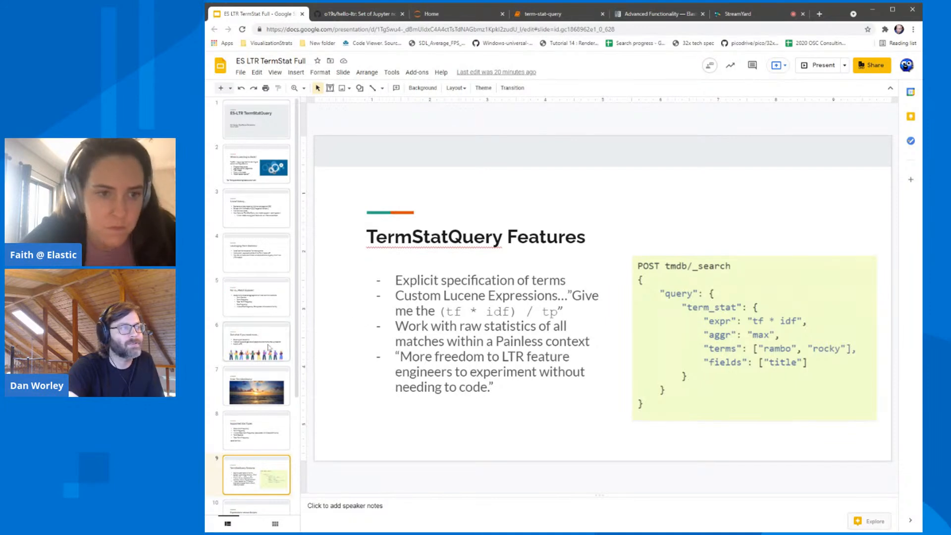
pyautogui.click(256, 342)
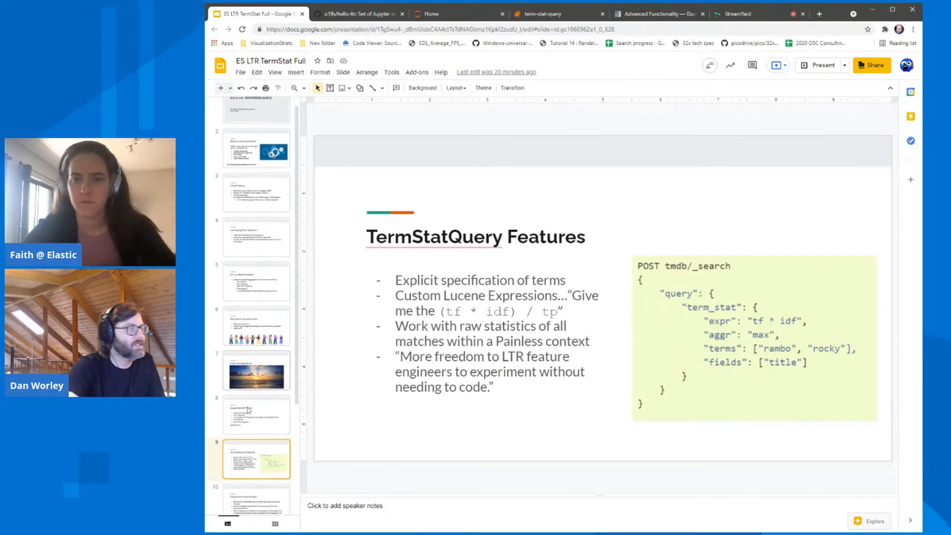
pyautogui.click(256, 431)
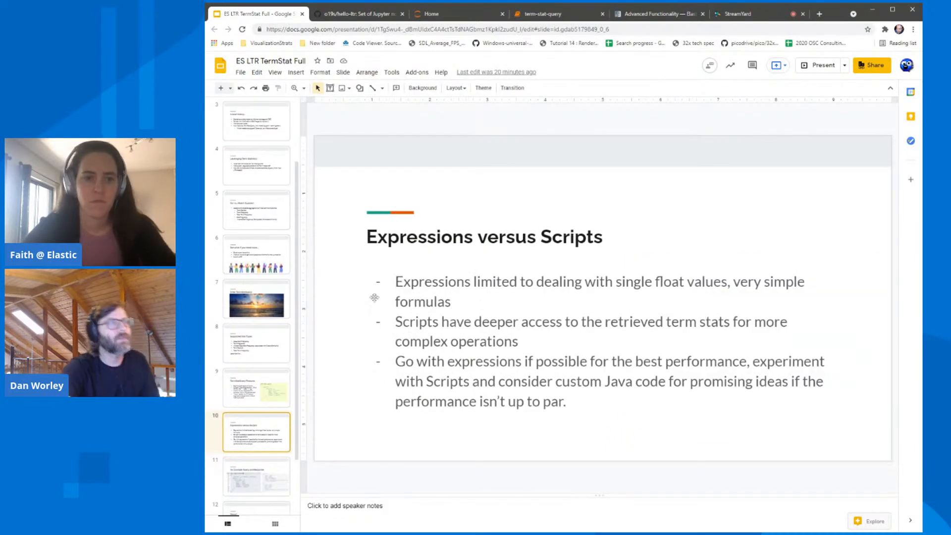
pyautogui.moveTo(545, 266)
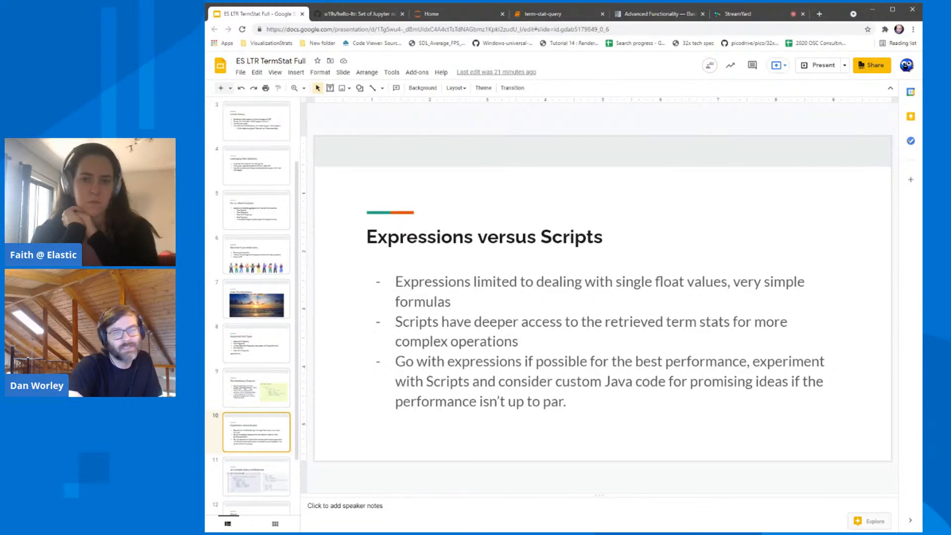
pyautogui.moveTo(285, 332)
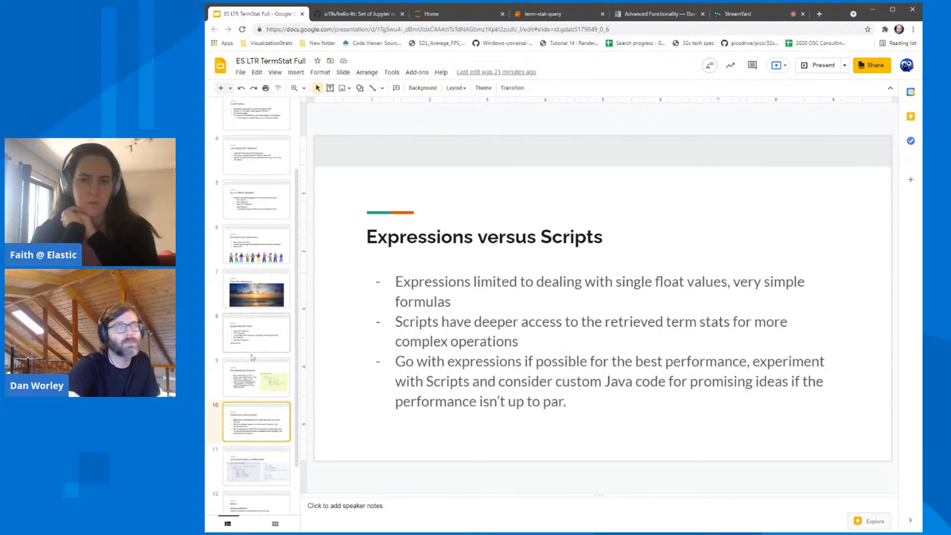
pyautogui.scroll(-3)
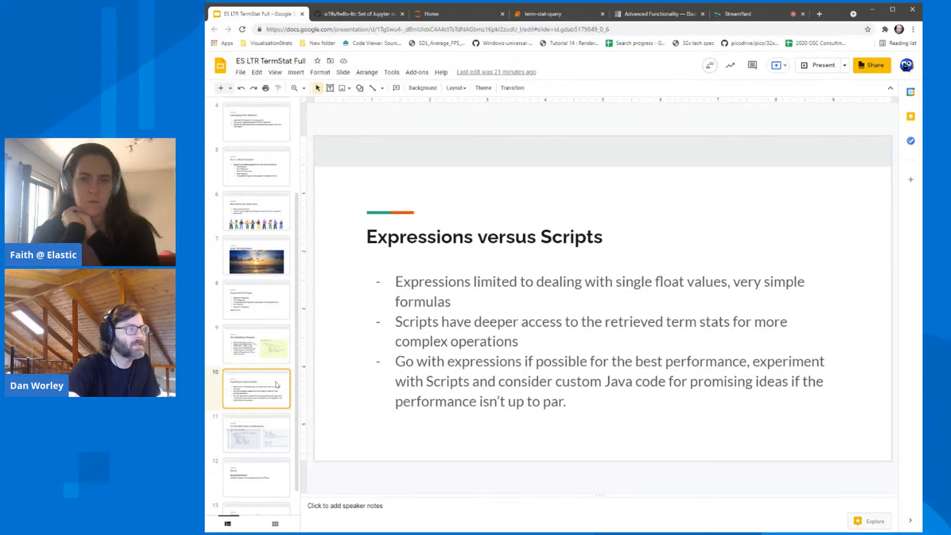
pyautogui.click(256, 433)
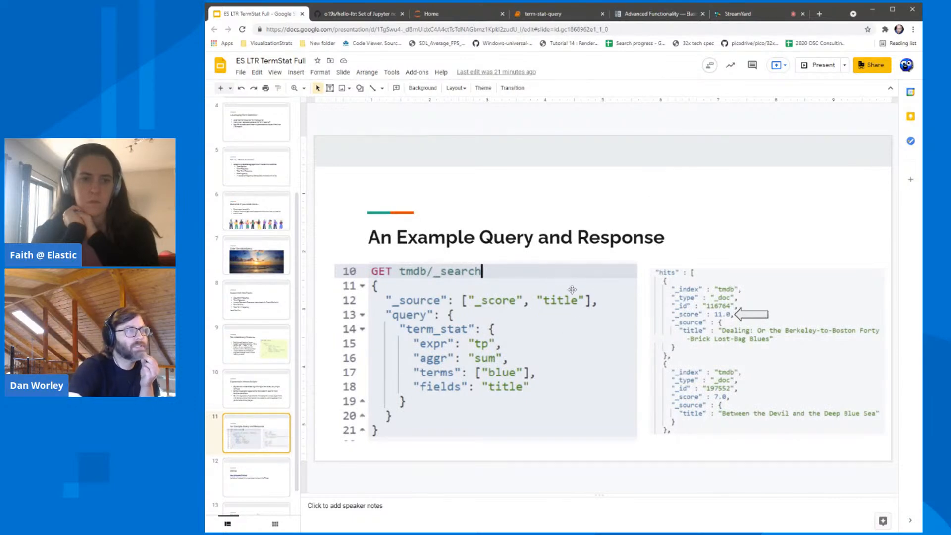
pyautogui.moveTo(423, 300)
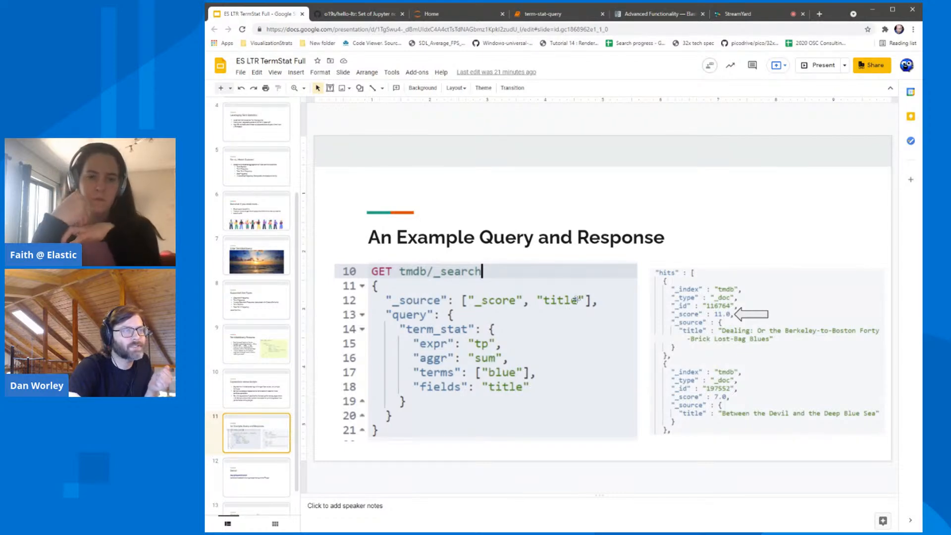
pyautogui.moveTo(472, 460)
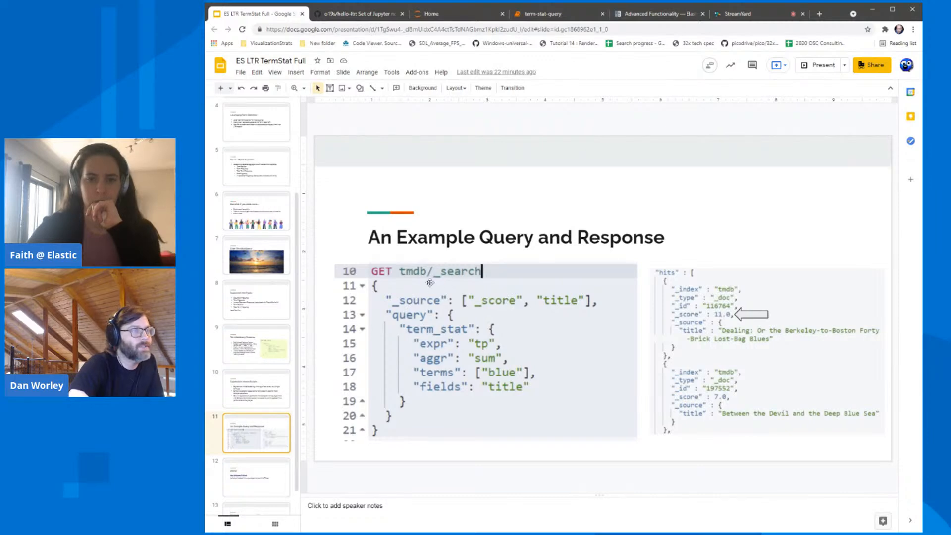
pyautogui.moveTo(394, 297)
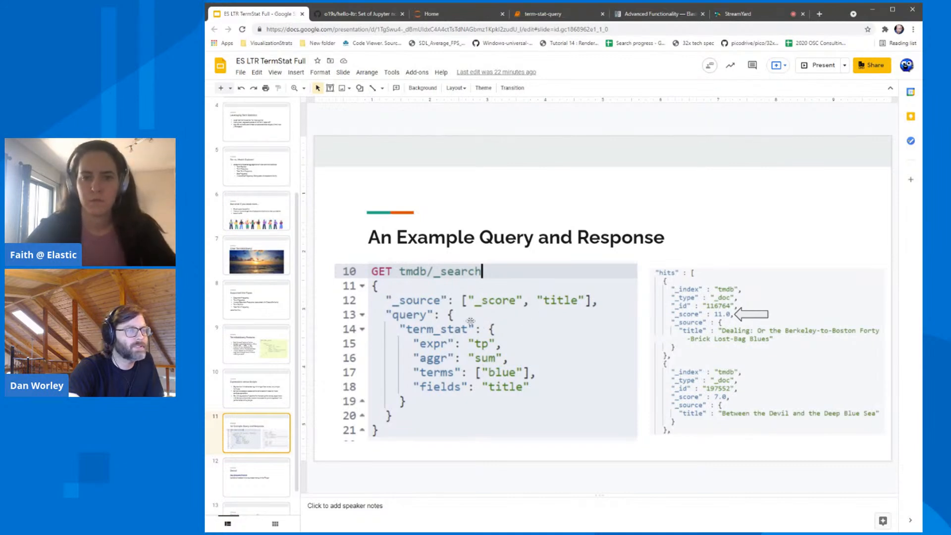
pyautogui.moveTo(503, 383)
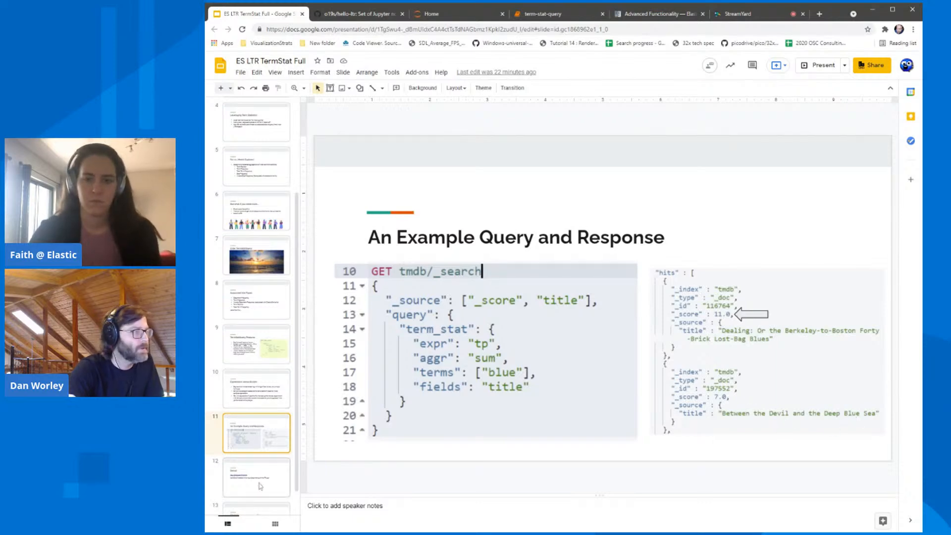
# Show the 'Demo!' slide and follow its link to the hello-ltr GitHub repository
pyautogui.click(255, 477)
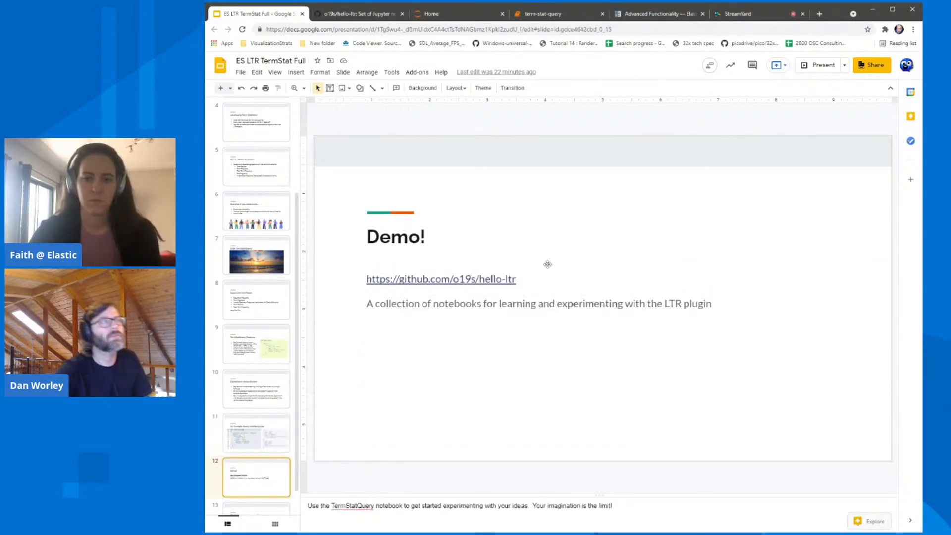
pyautogui.moveTo(529, 268)
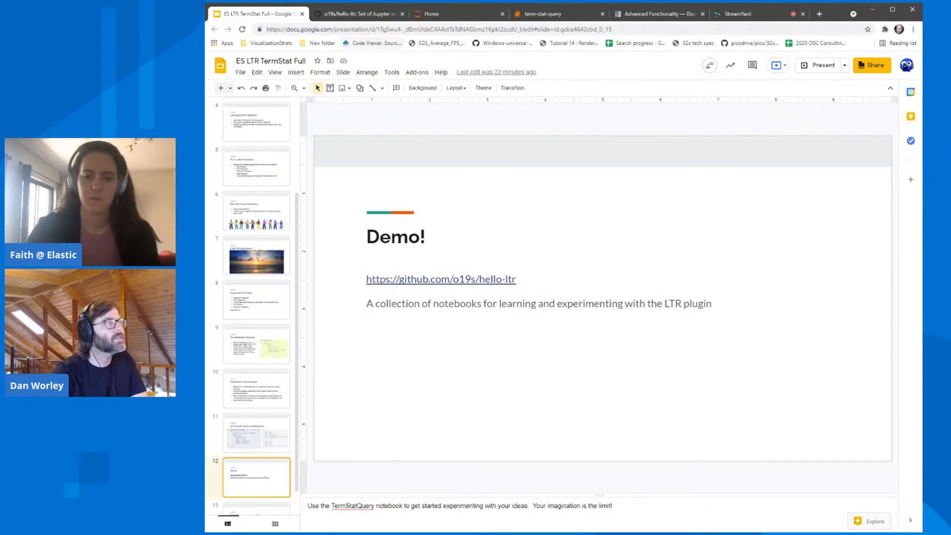
pyautogui.click(357, 13)
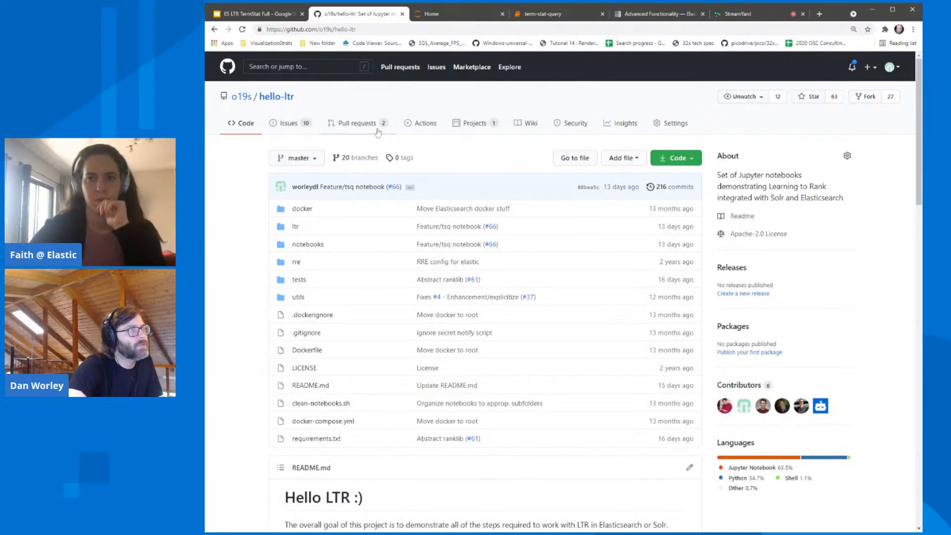
pyautogui.moveTo(240, 96)
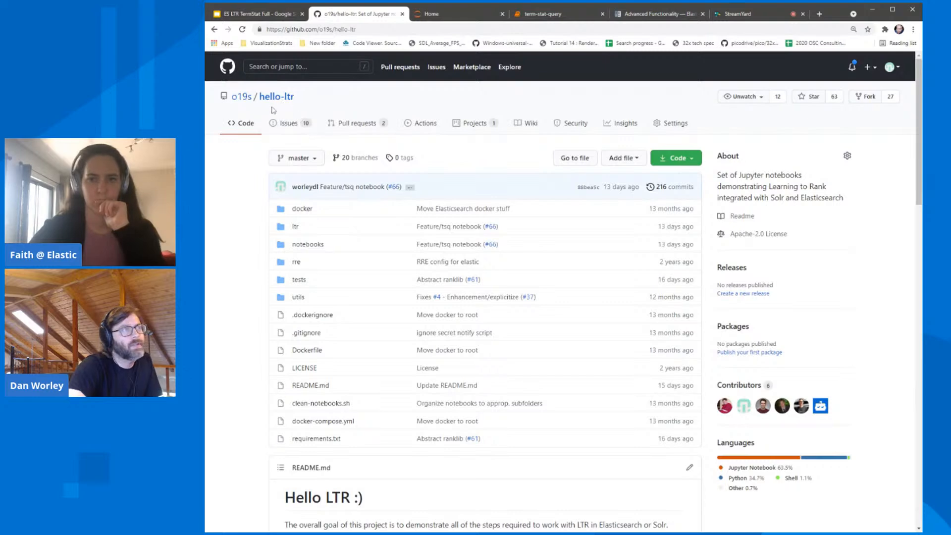
pyautogui.moveTo(260, 265)
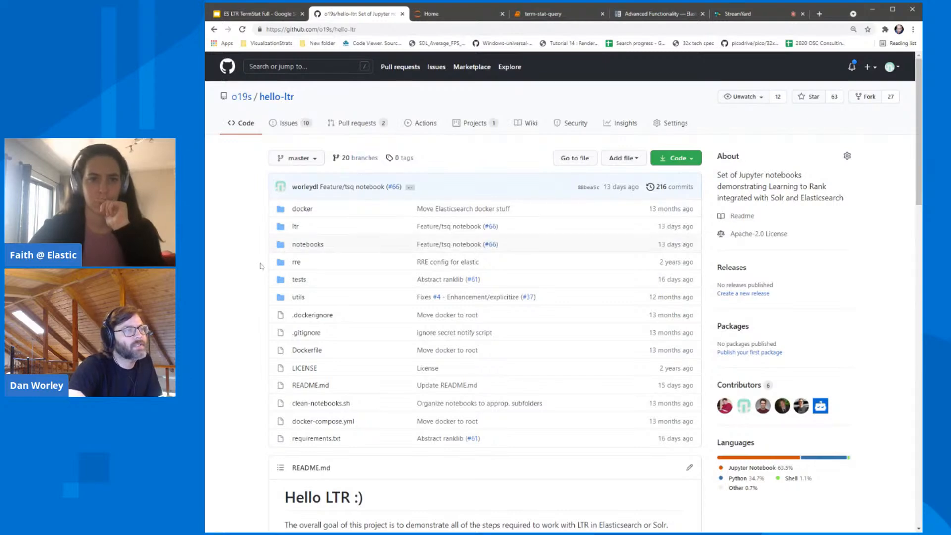
pyautogui.moveTo(342, 261)
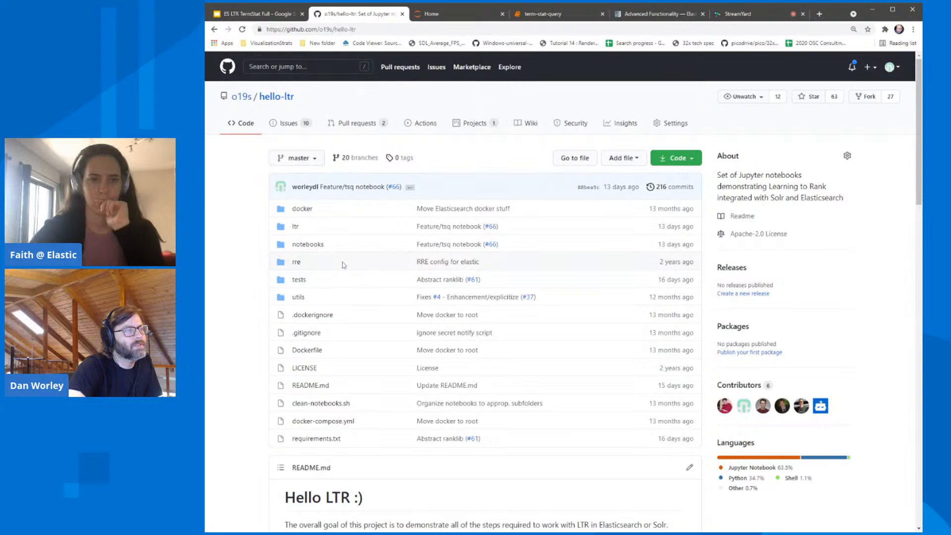
pyautogui.moveTo(350, 347)
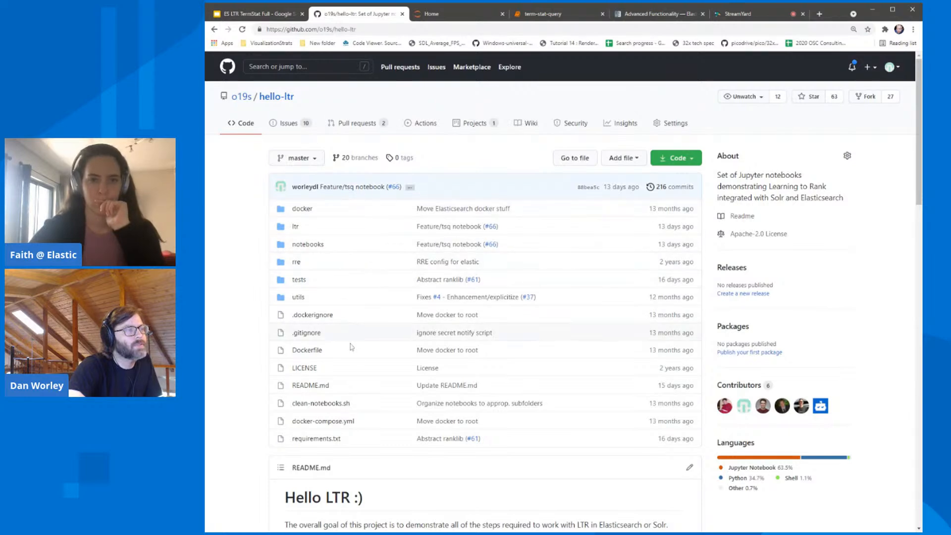
pyautogui.moveTo(363, 290)
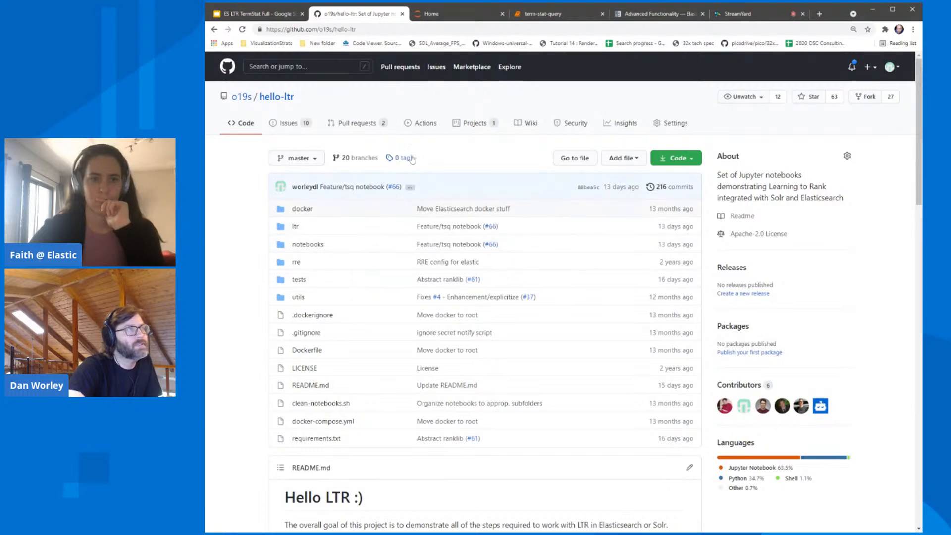
# Switch from the hello-ltr GitHub page to the local Jupyter Home file listing
pyautogui.click(459, 13)
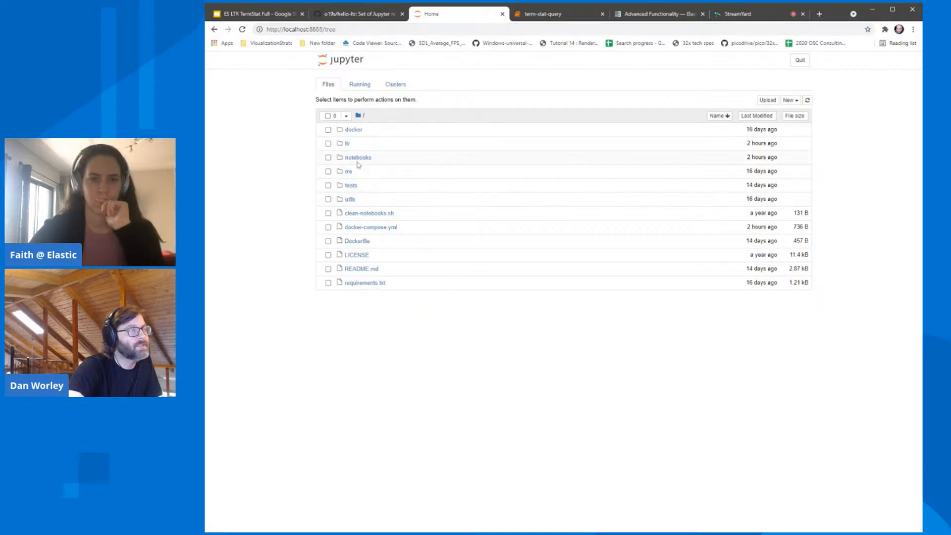
# Navigate notebooks/elasticsearch/tmdb and open term-stat-query.ipynb
pyautogui.click(358, 157)
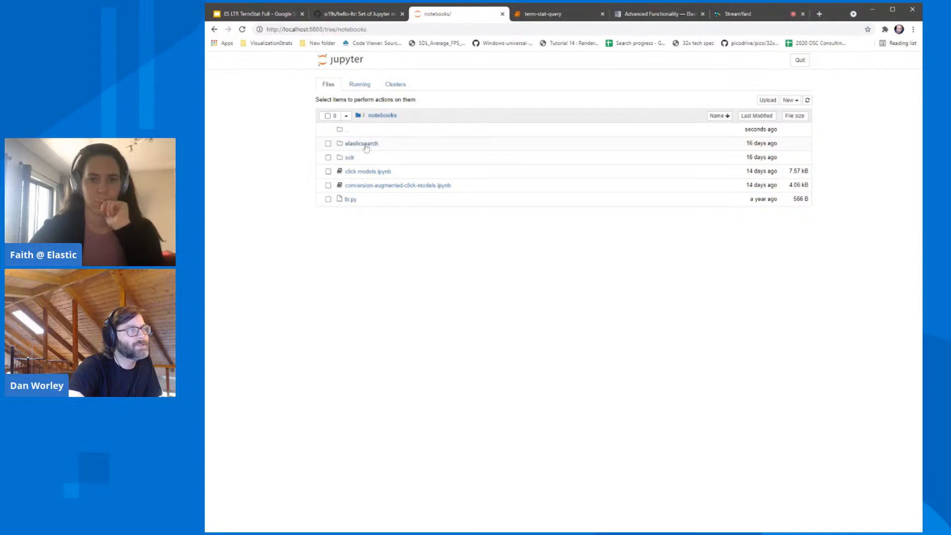
pyautogui.moveTo(356, 158)
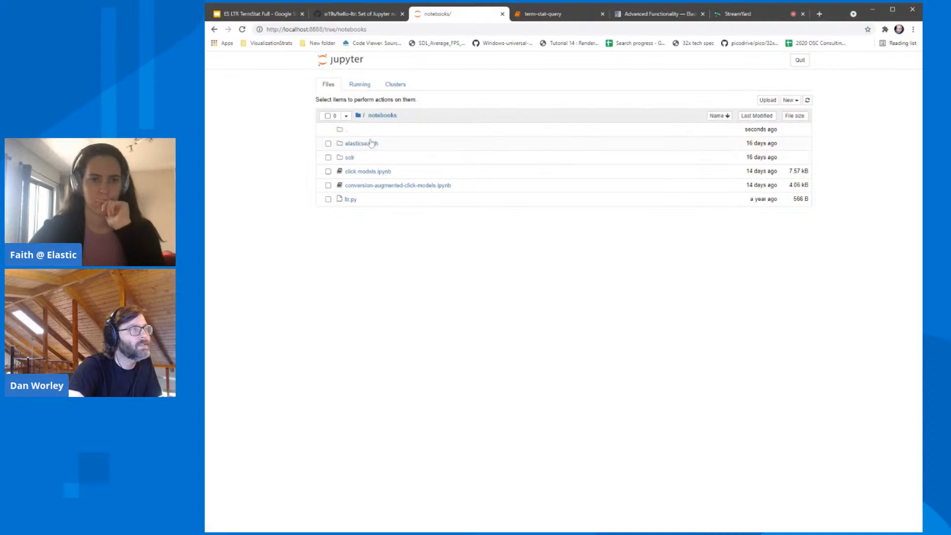
pyautogui.click(361, 142)
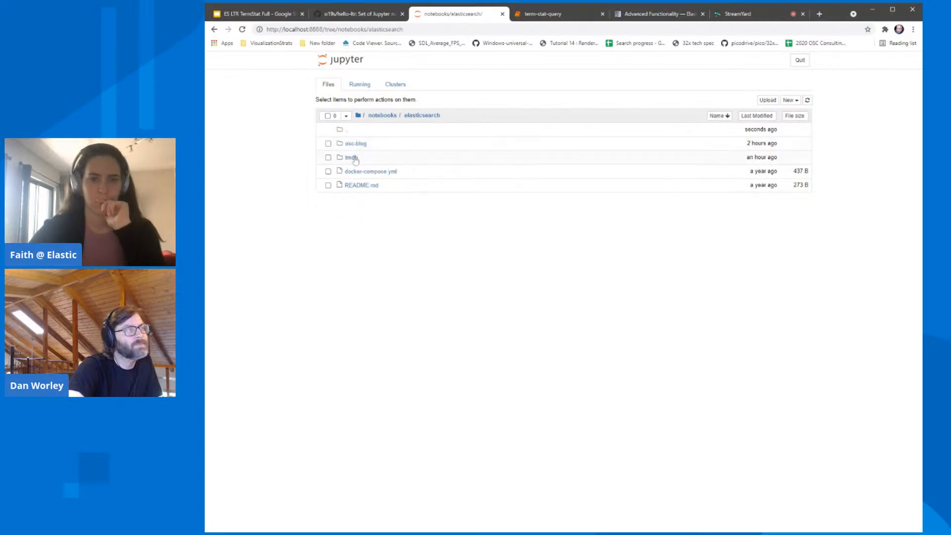
pyautogui.click(352, 158)
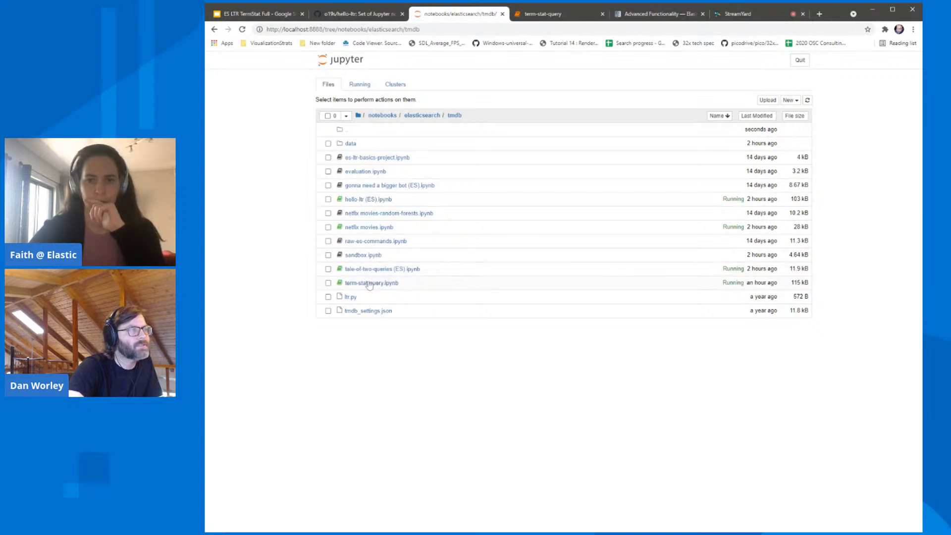
pyautogui.click(371, 283)
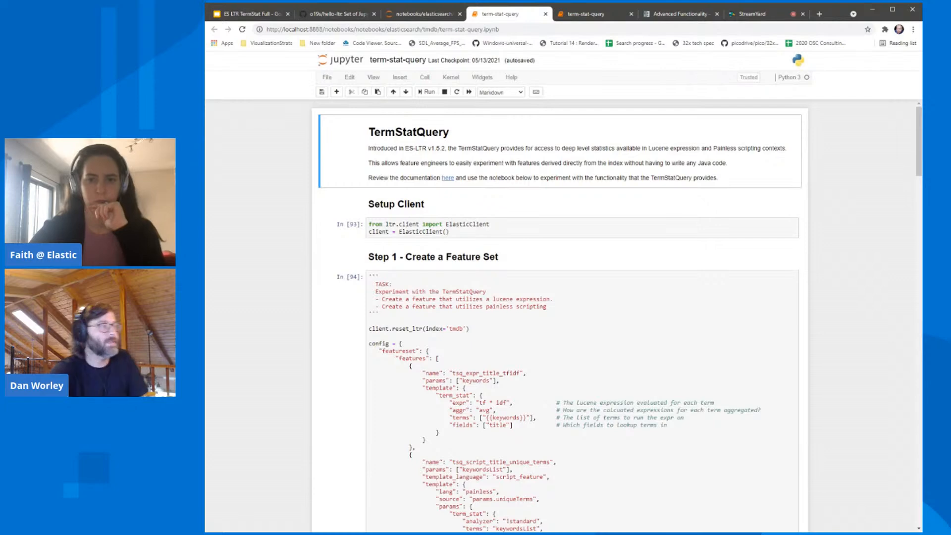
pyautogui.moveTo(561, 210)
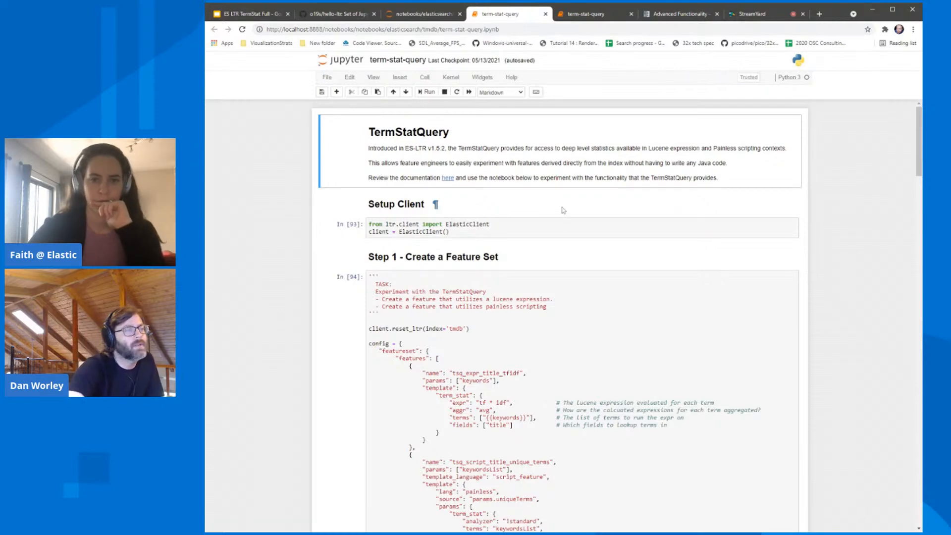
# Run the Step 1 cell to create the tsq feature set for the tmdb index
pyautogui.scroll(-3)
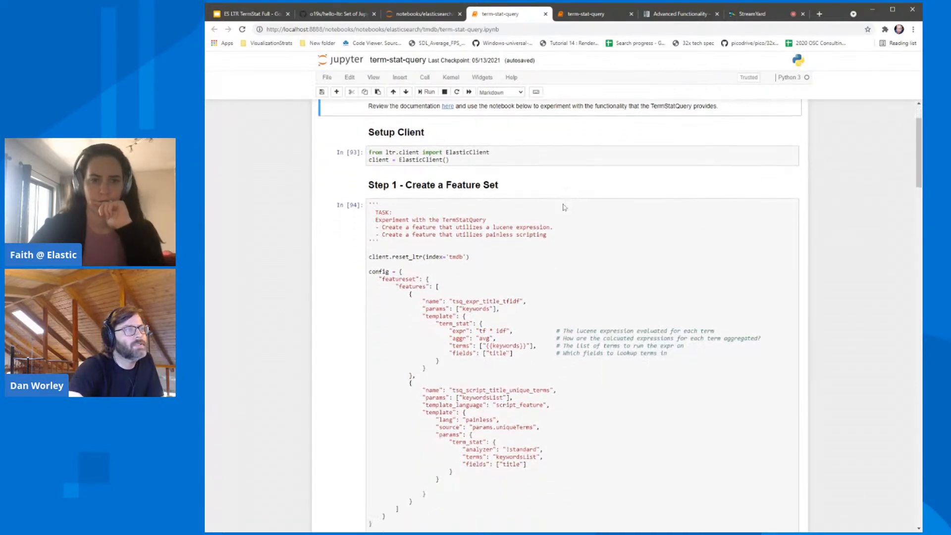
pyautogui.scroll(3)
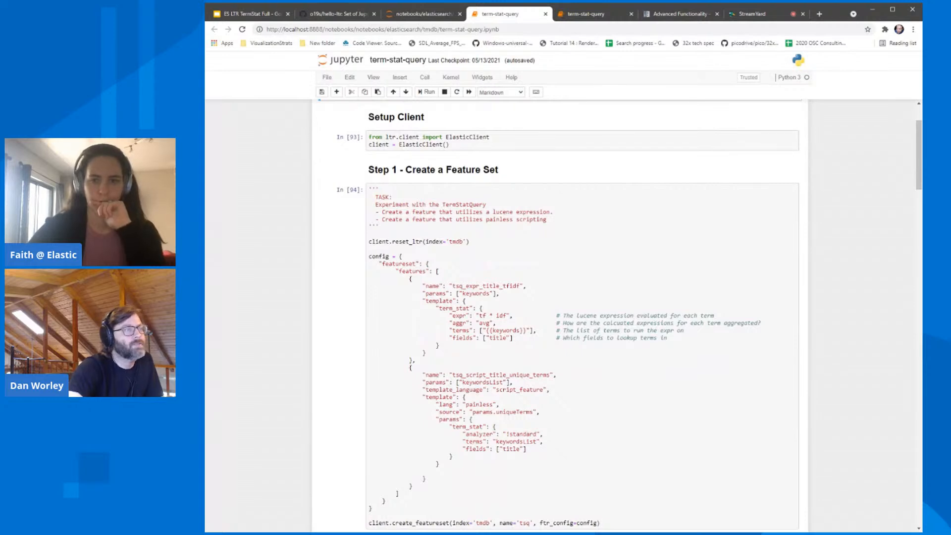
pyautogui.click(446, 285)
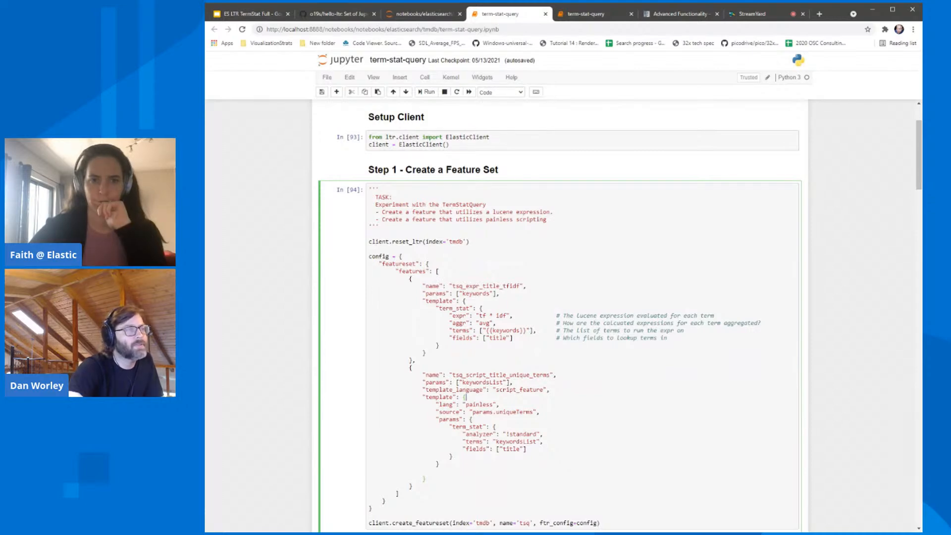
pyautogui.scroll(3)
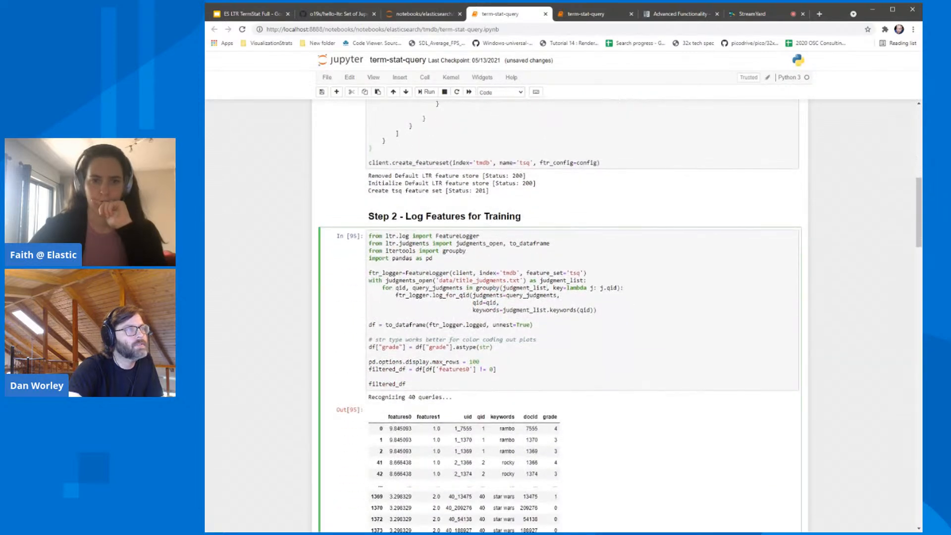
# Scroll from the Step 1 output through the 549-row logged feature table down to the plot cell
pyautogui.scroll(3)
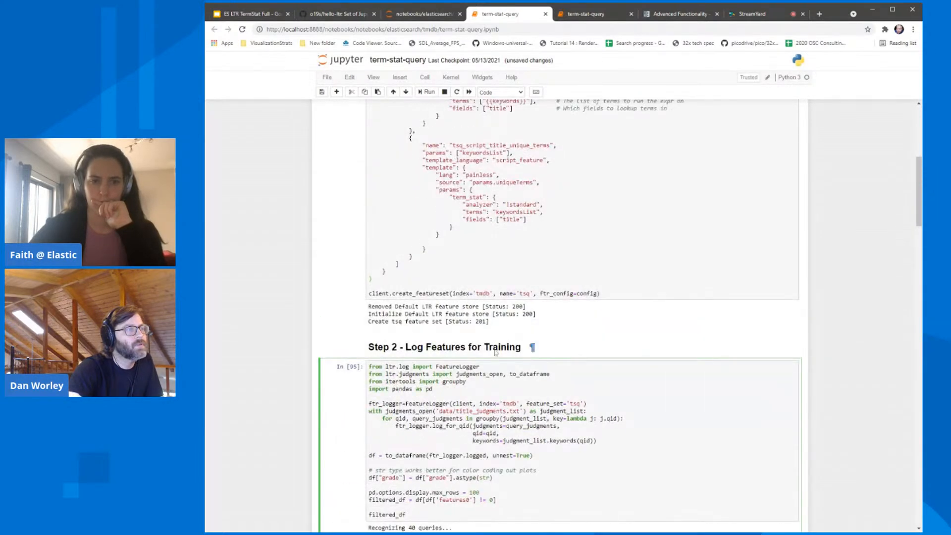
pyautogui.scroll(3)
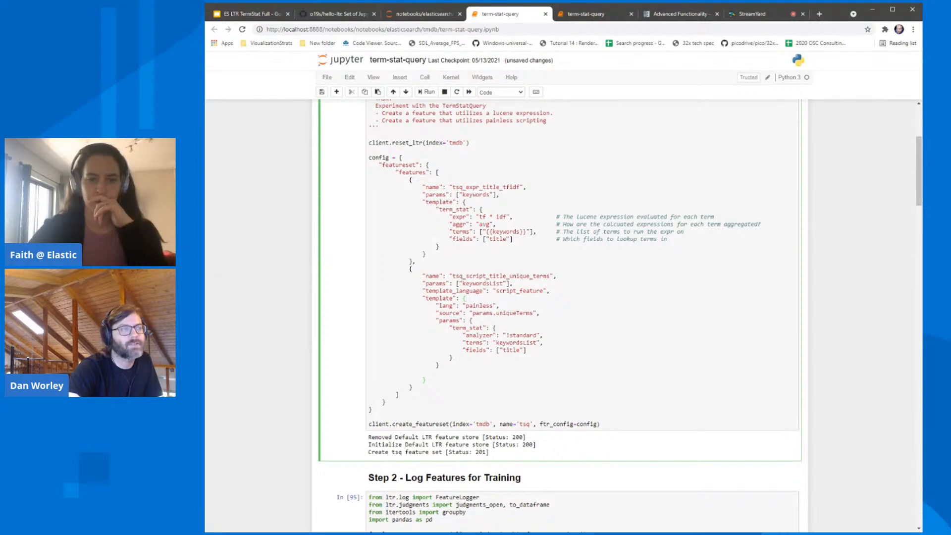
pyautogui.scroll(-3)
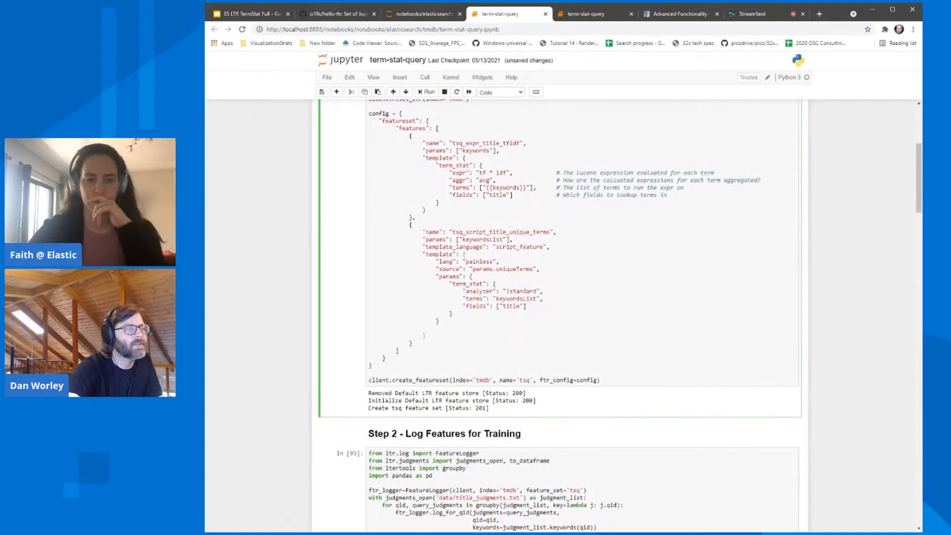
pyautogui.scroll(-3)
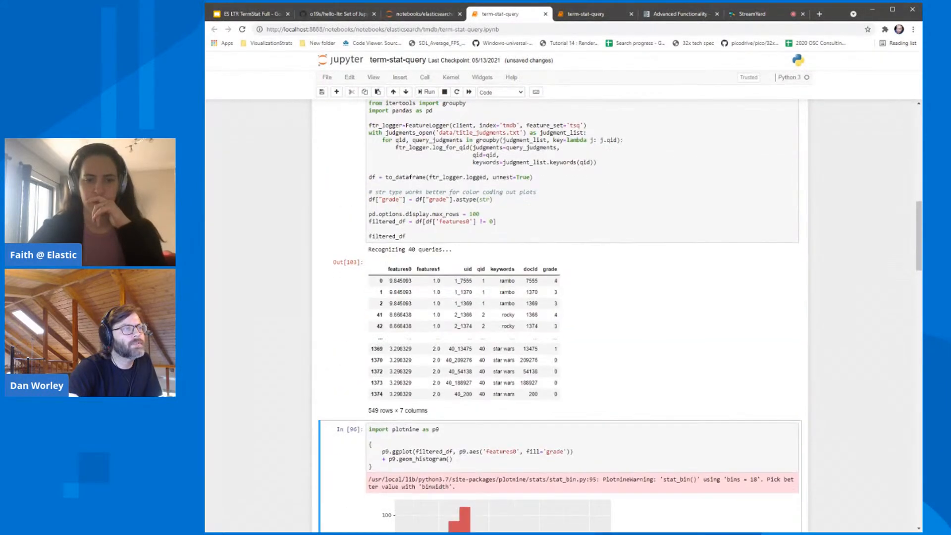
# Mark the top features0 value 9.845093 in the table and reveal the features0 histogram by grade
pyautogui.scroll(-3)
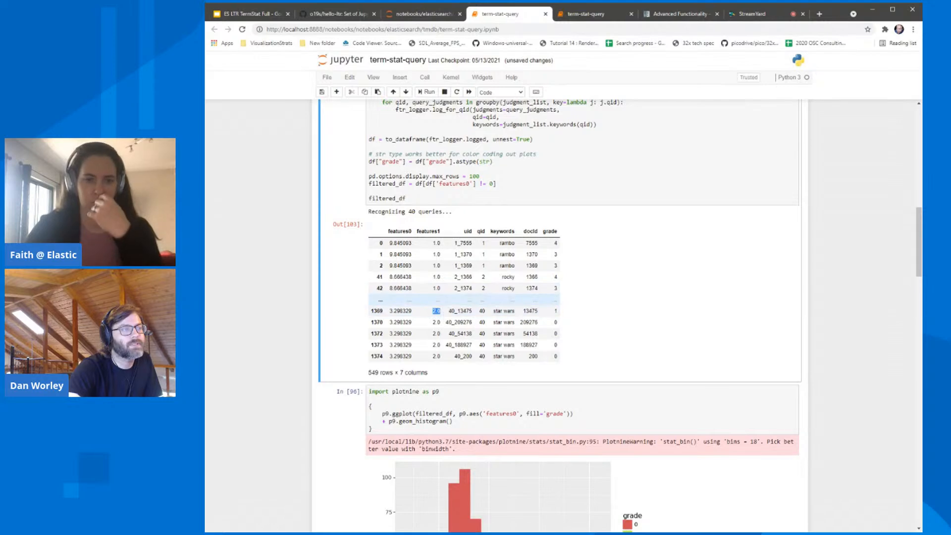
pyautogui.click(399, 243)
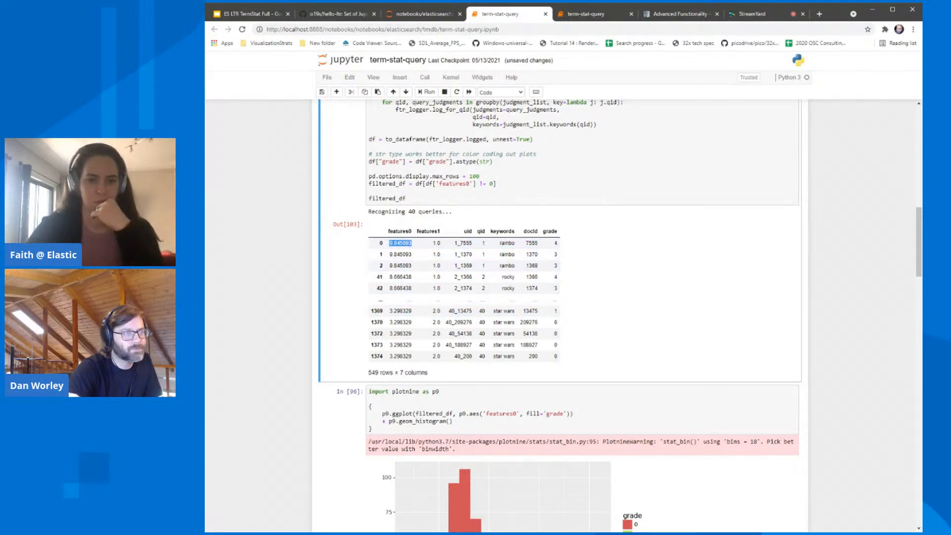
pyautogui.scroll(-3)
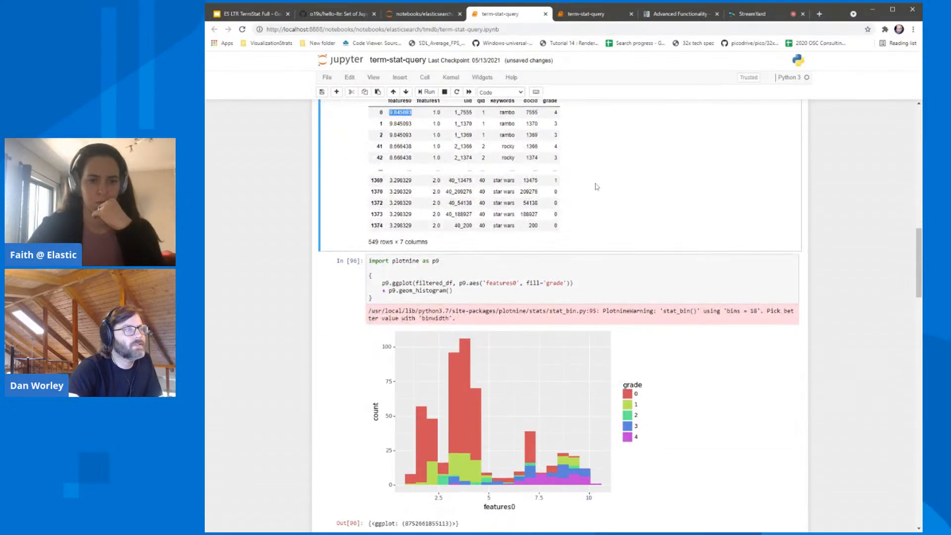
# Scroll past the features0 histogram until the In [97] features1 histogram appears
pyautogui.scroll(-3)
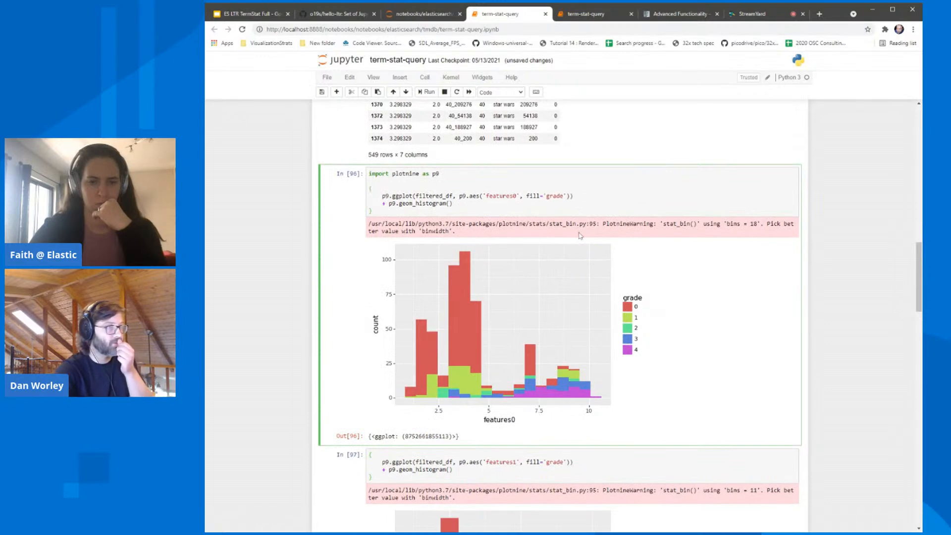
pyautogui.scroll(-3)
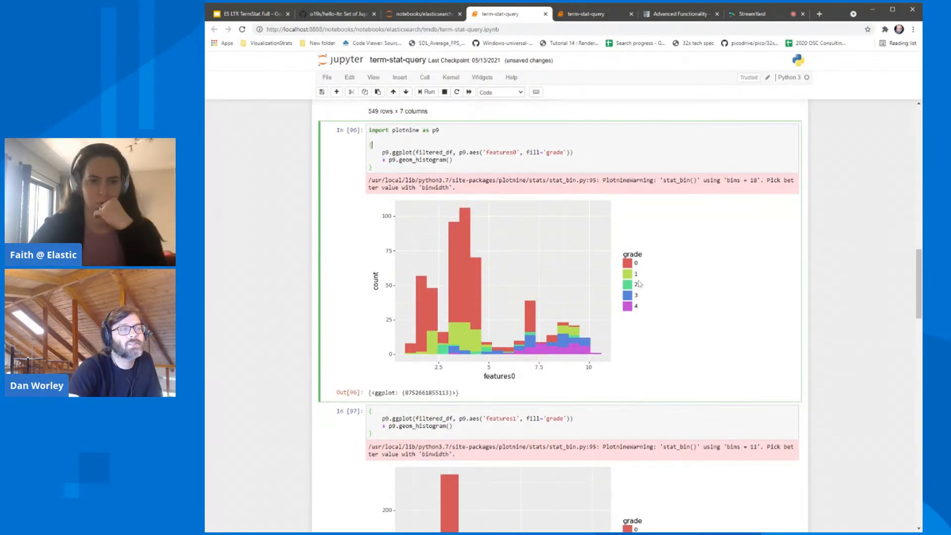
pyautogui.moveTo(559, 255)
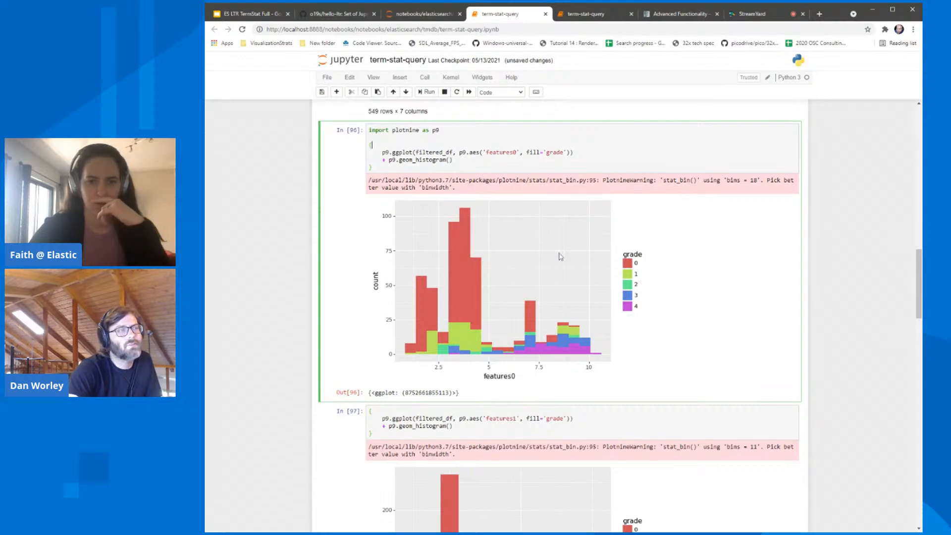
pyautogui.moveTo(398, 293)
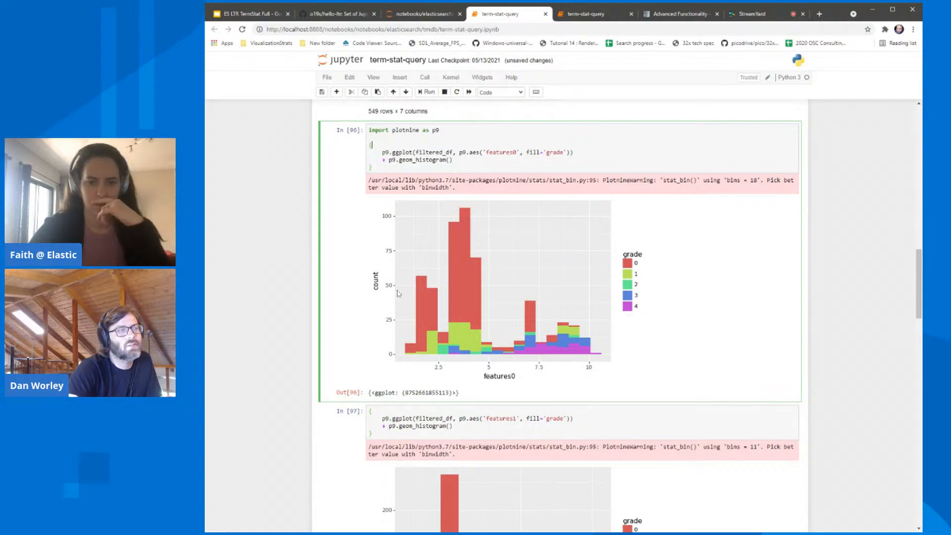
pyautogui.moveTo(447, 236)
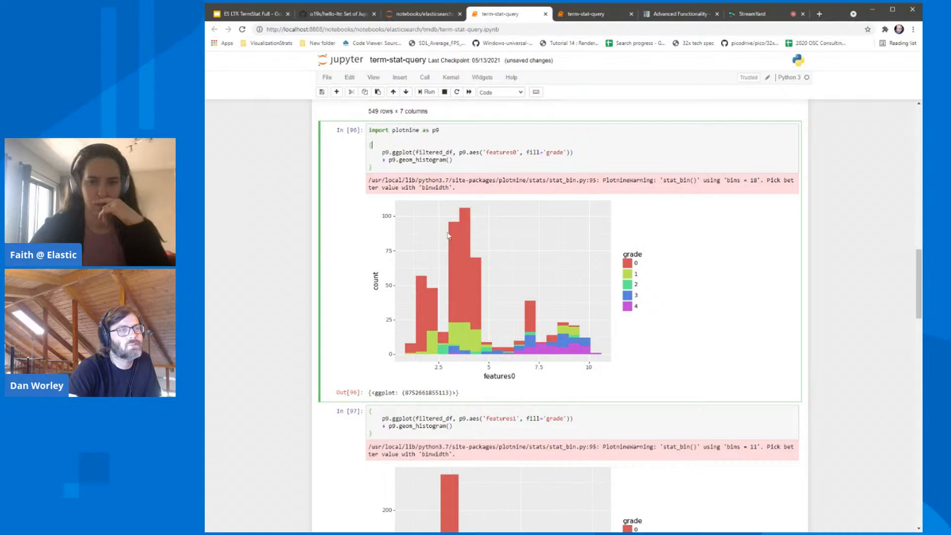
pyautogui.moveTo(628, 310)
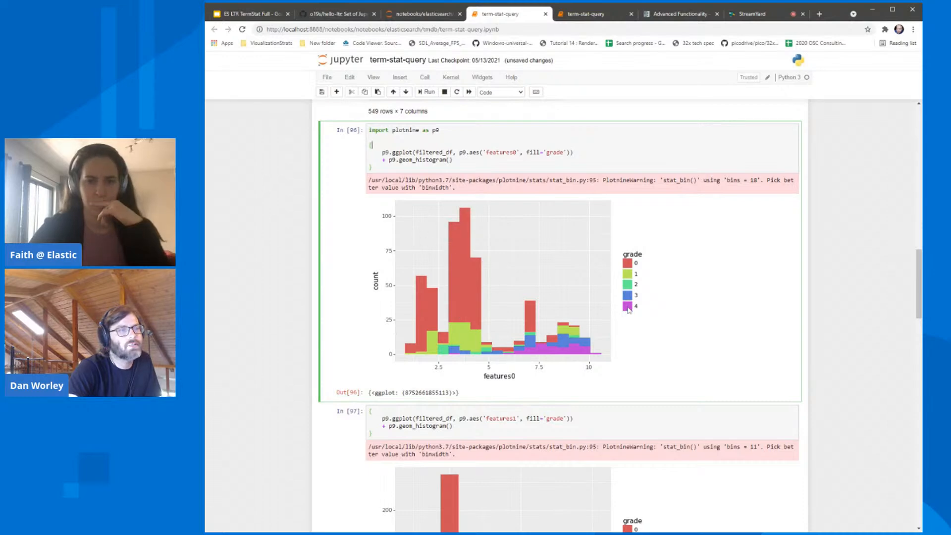
pyautogui.moveTo(518, 354)
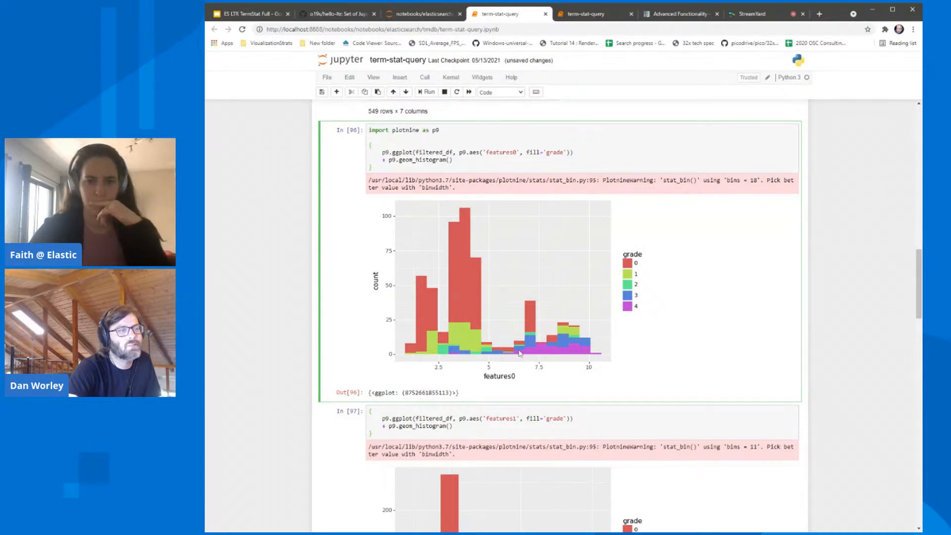
pyautogui.scroll(-3)
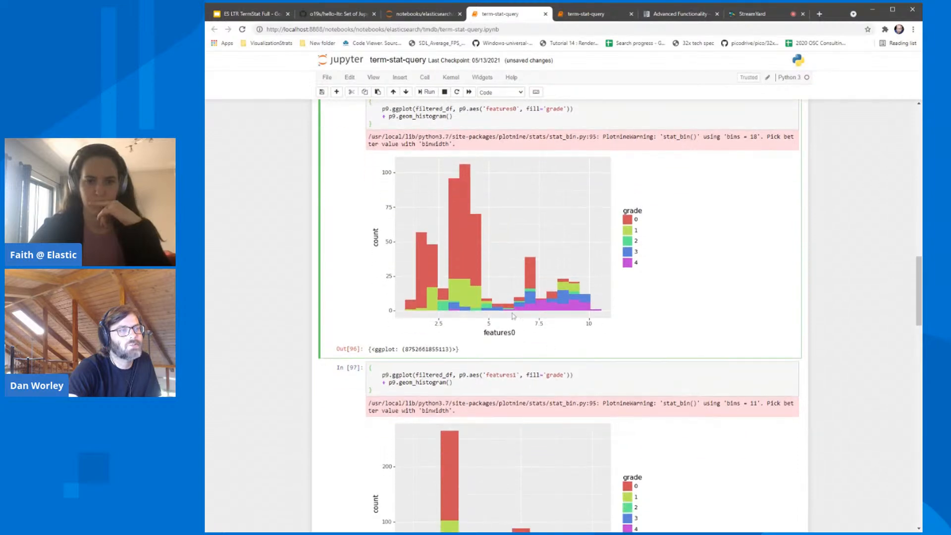
pyautogui.moveTo(580, 306)
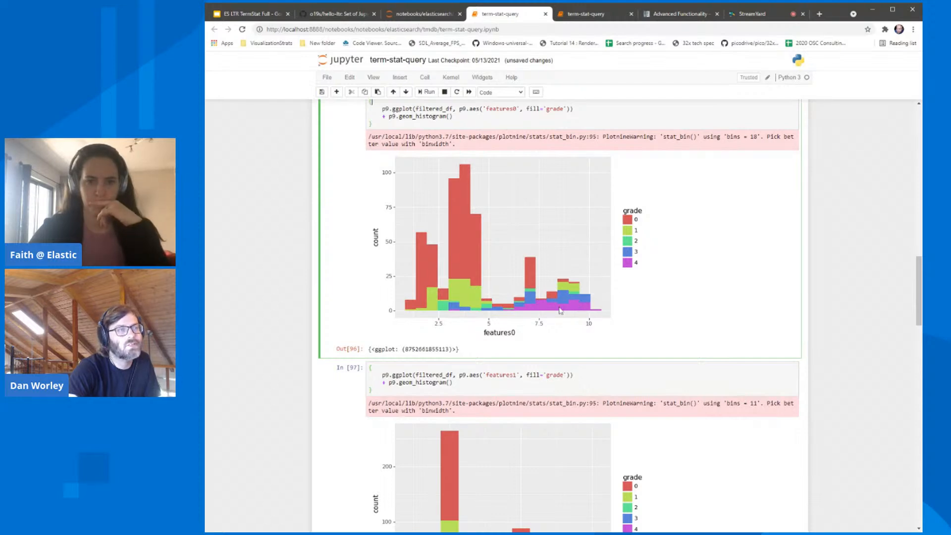
pyautogui.moveTo(517, 293)
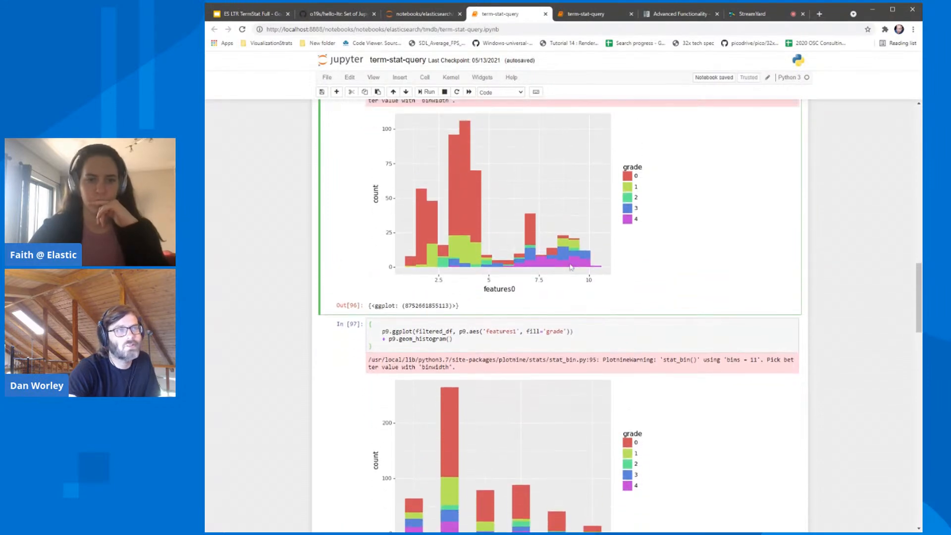
# Show the full In [97] features1 histogram with the In [98] density plot starting below
pyautogui.scroll(-3)
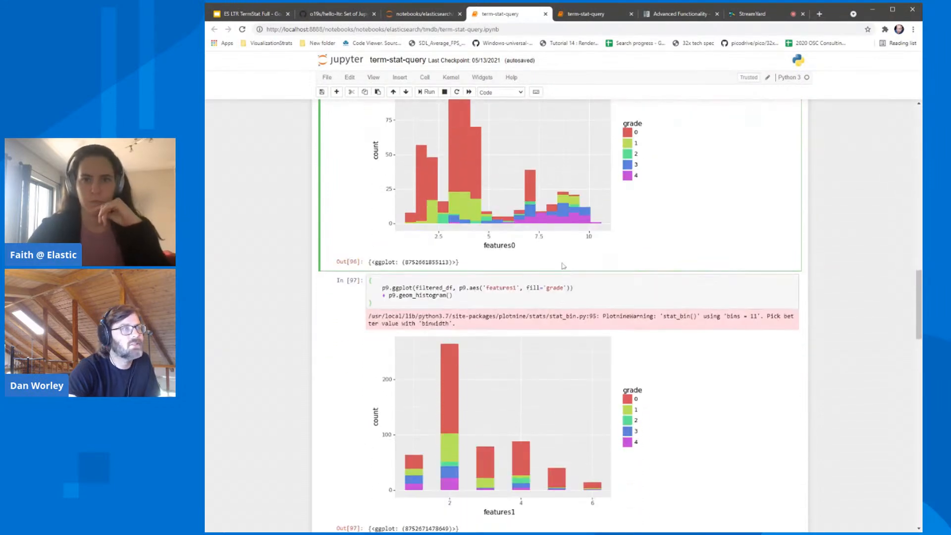
pyautogui.scroll(-3)
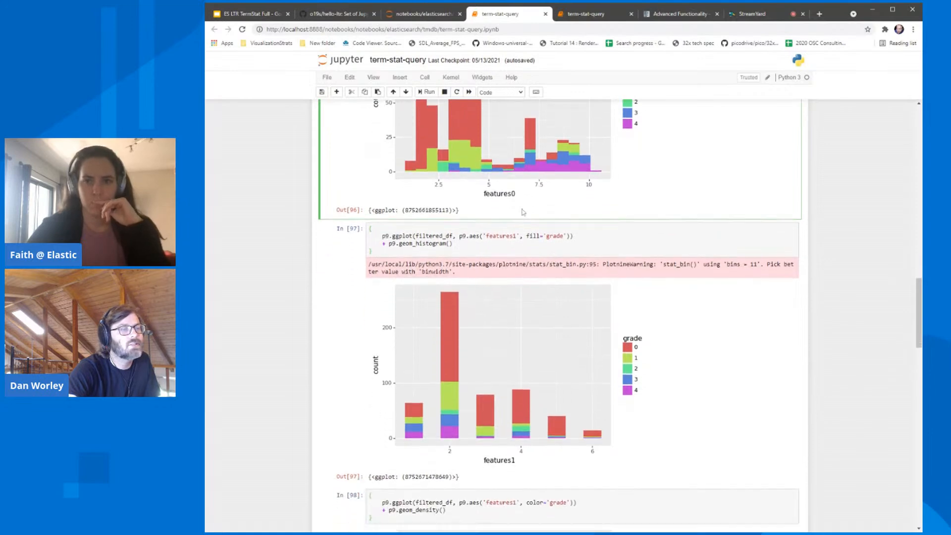
pyautogui.scroll(-3)
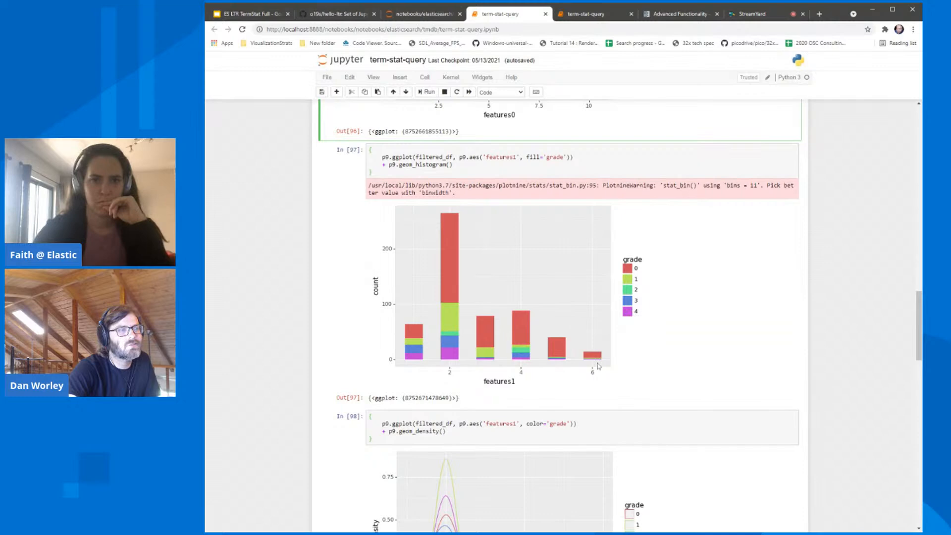
pyautogui.moveTo(439, 347)
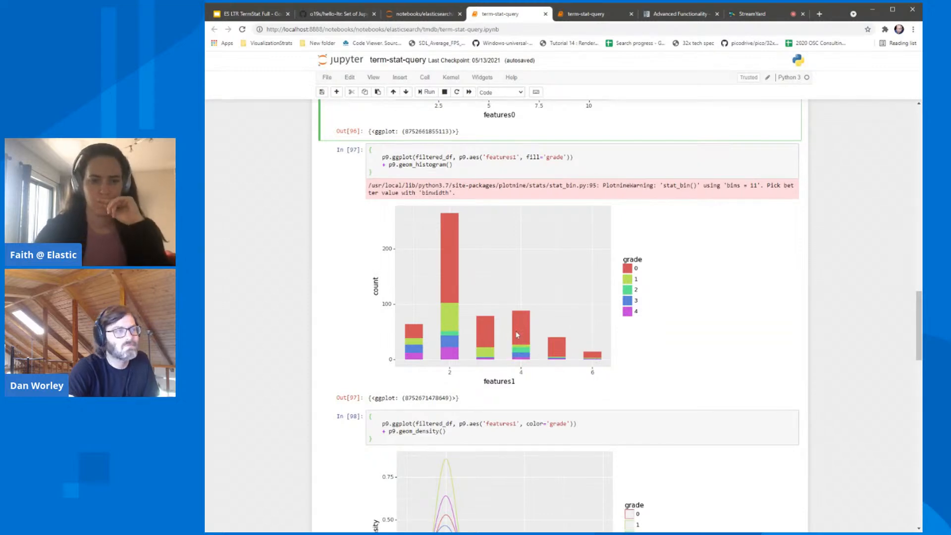
pyautogui.moveTo(535, 304)
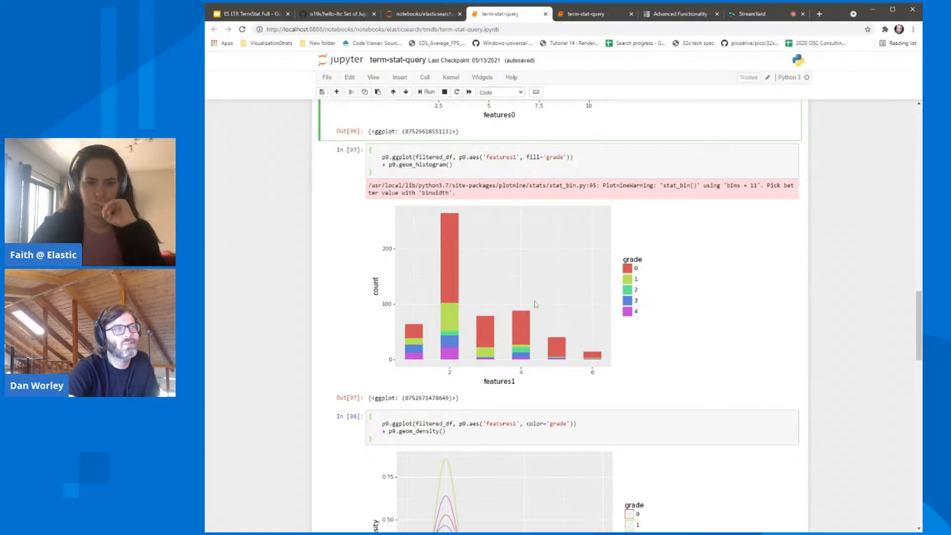
pyautogui.moveTo(601, 309)
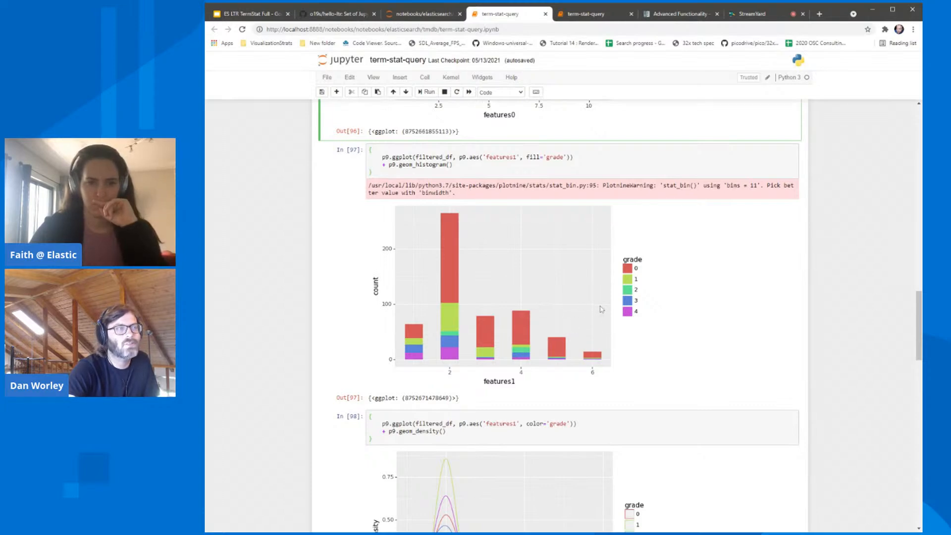
pyautogui.moveTo(540, 279)
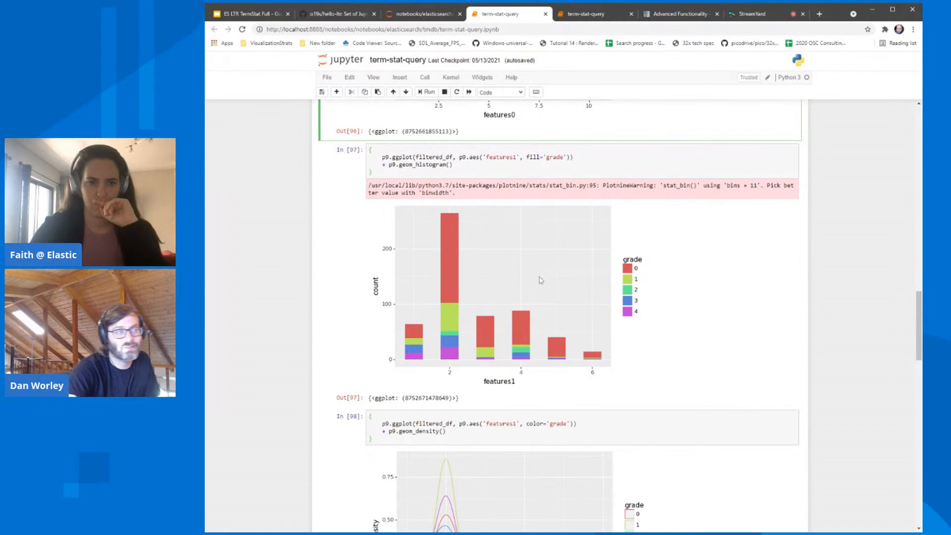
pyautogui.moveTo(509, 277)
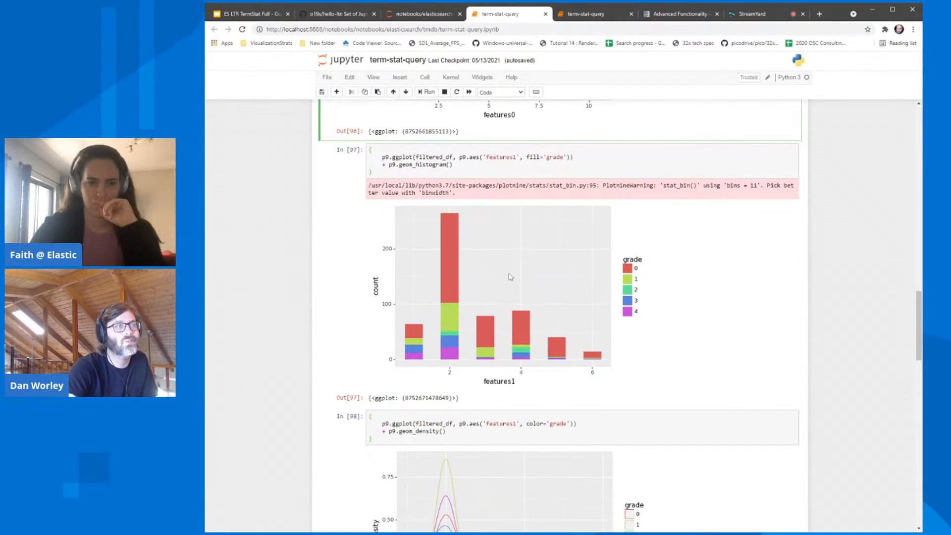
pyautogui.moveTo(567, 283)
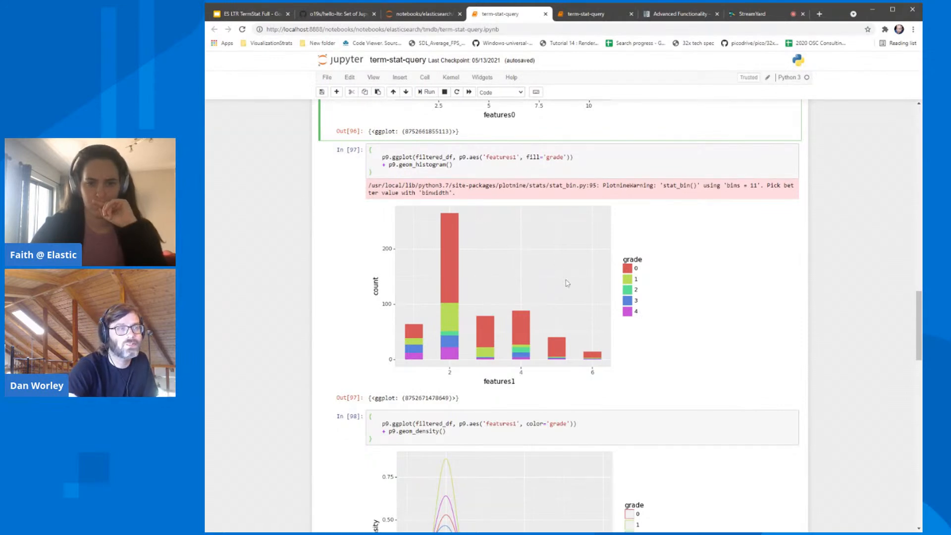
pyautogui.moveTo(545, 320)
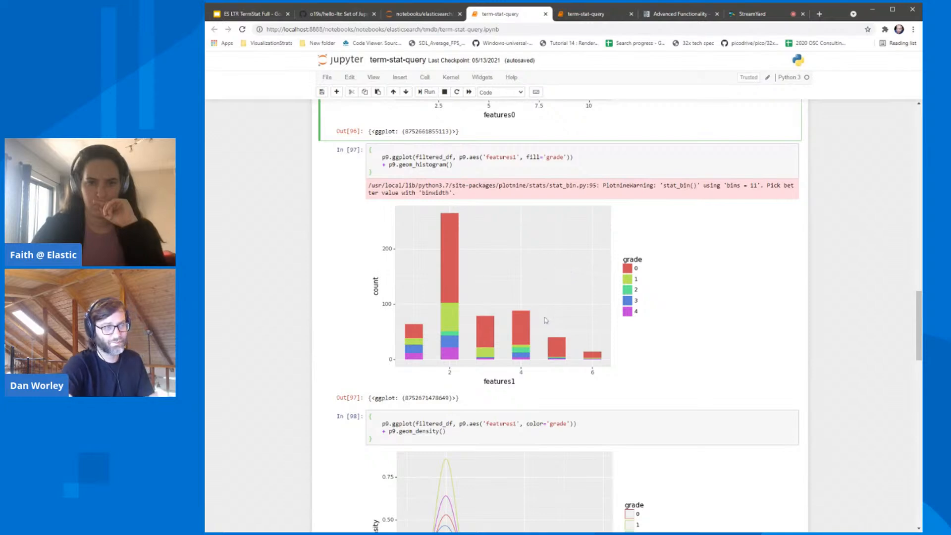
pyautogui.moveTo(525, 281)
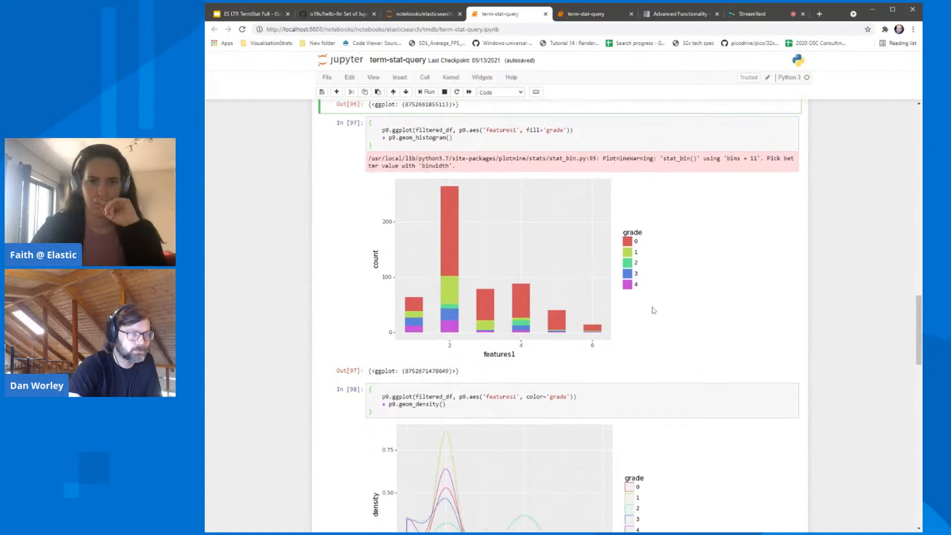
pyautogui.scroll(-3)
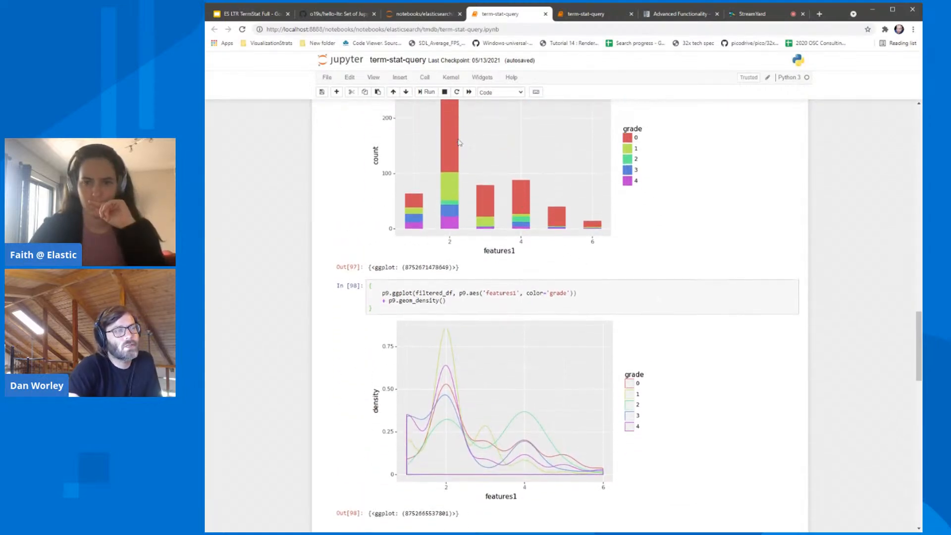
pyautogui.moveTo(575, 384)
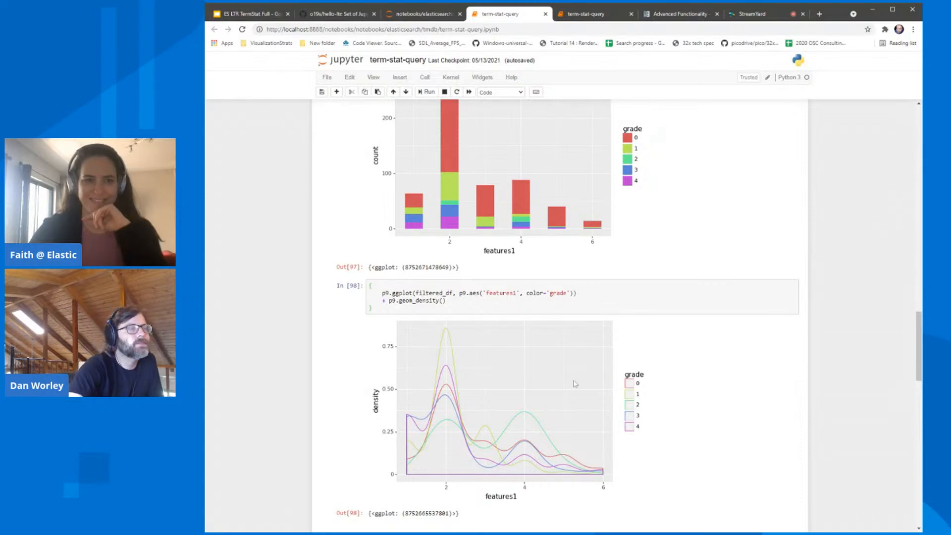
pyautogui.moveTo(552, 385)
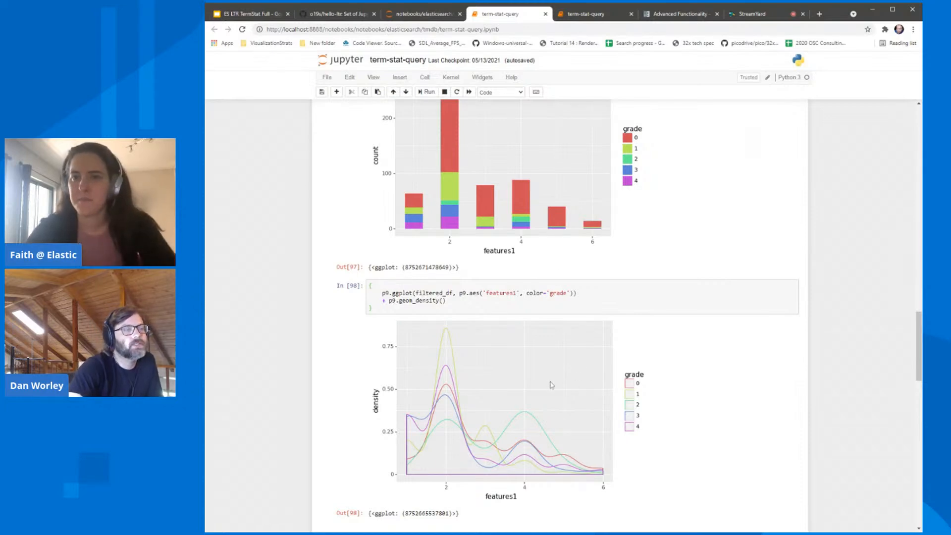
pyautogui.scroll(-3)
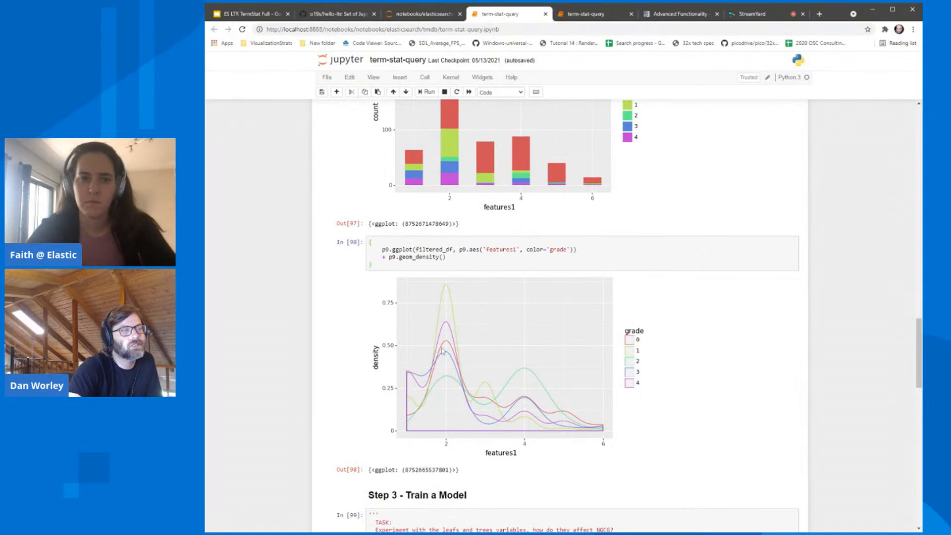
pyautogui.moveTo(595, 417)
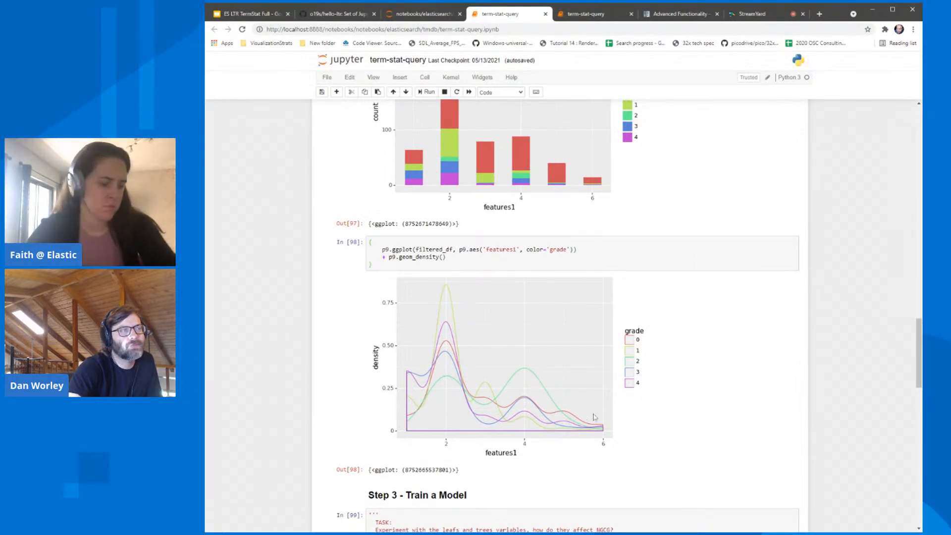
pyautogui.moveTo(480, 354)
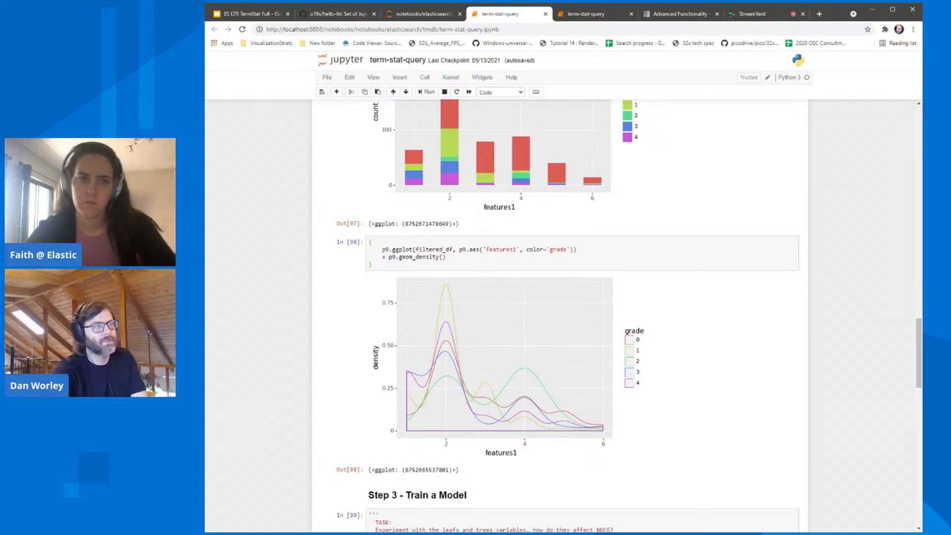
# Change the geom_density cell from features1 to features0 and rerun it
pyautogui.click(499, 249)
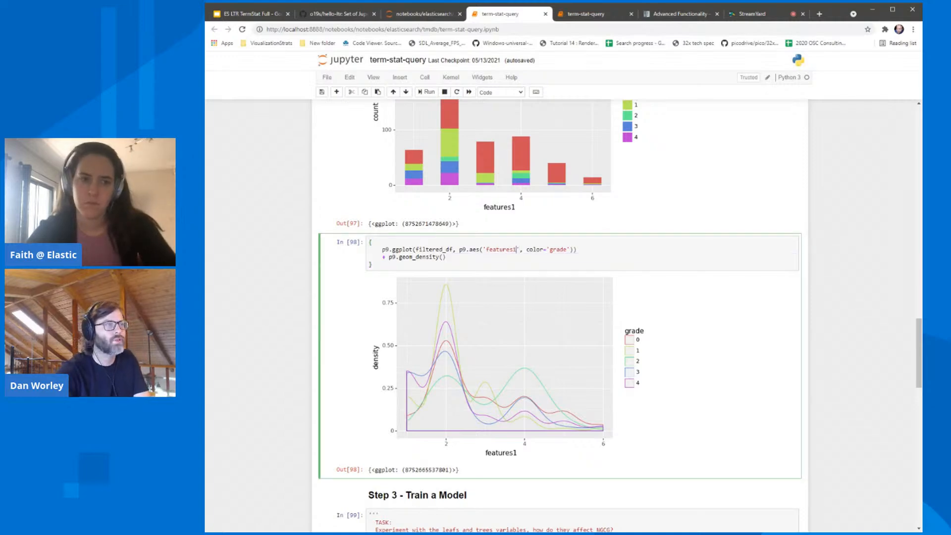
pyautogui.write('features0')
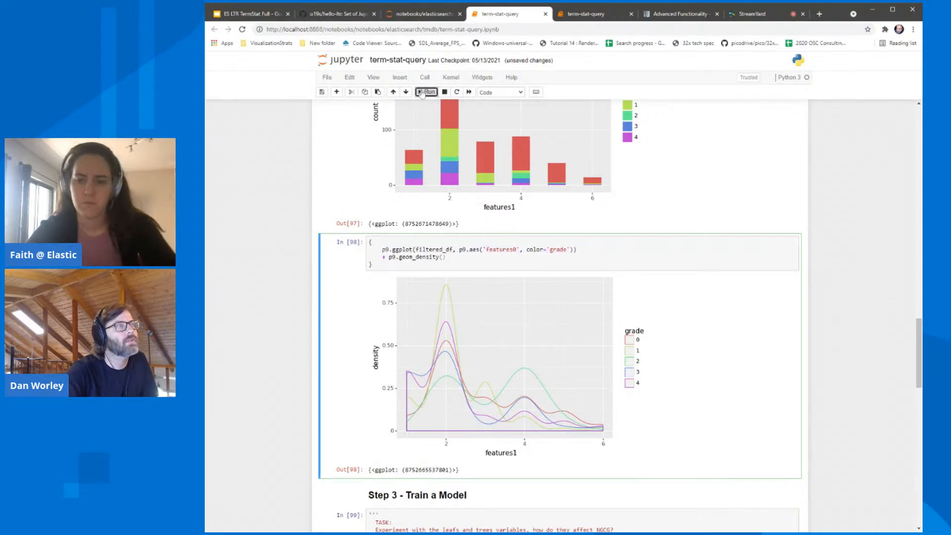
pyautogui.click(426, 91)
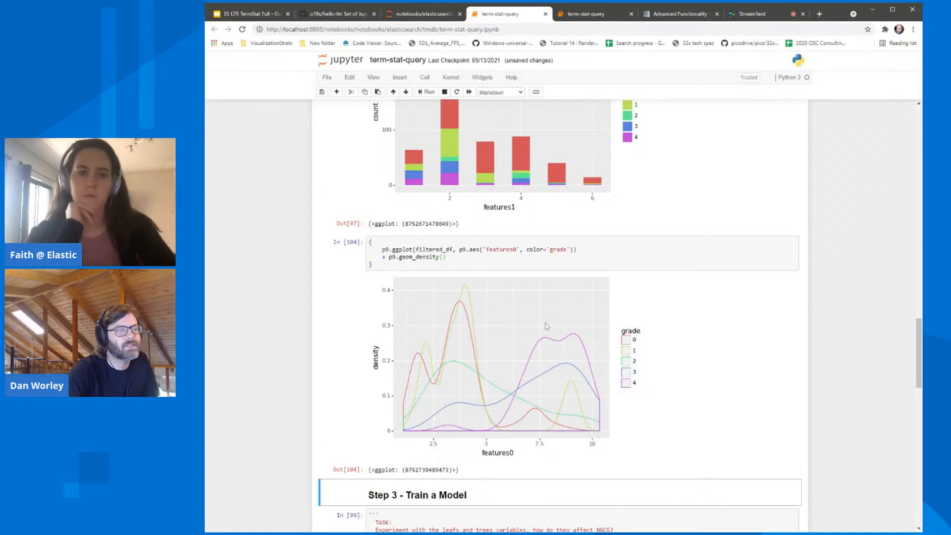
pyautogui.moveTo(519, 420)
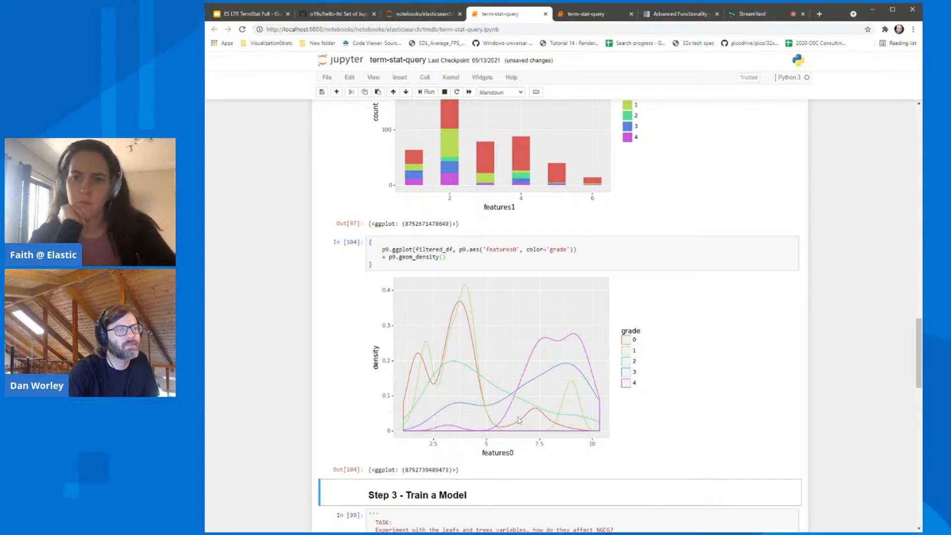
pyautogui.moveTo(558, 400)
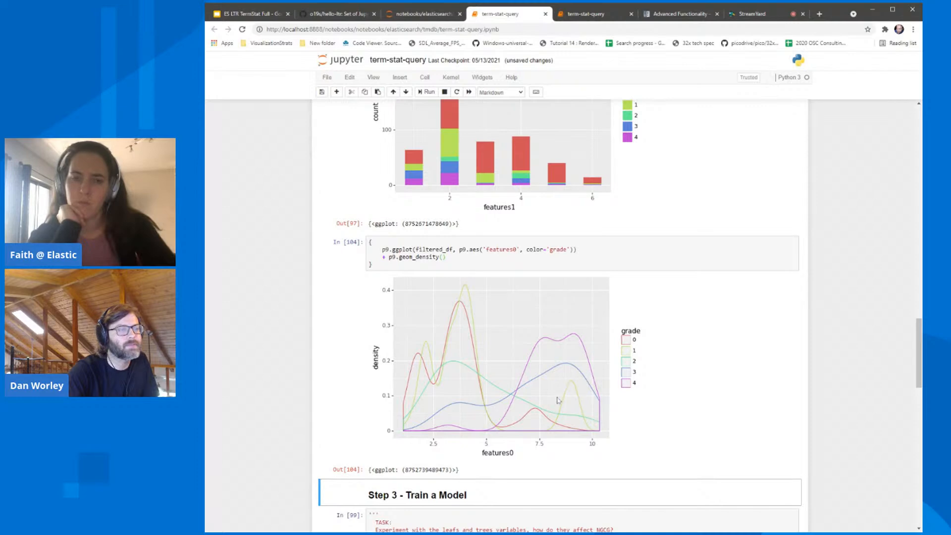
pyautogui.moveTo(493, 328)
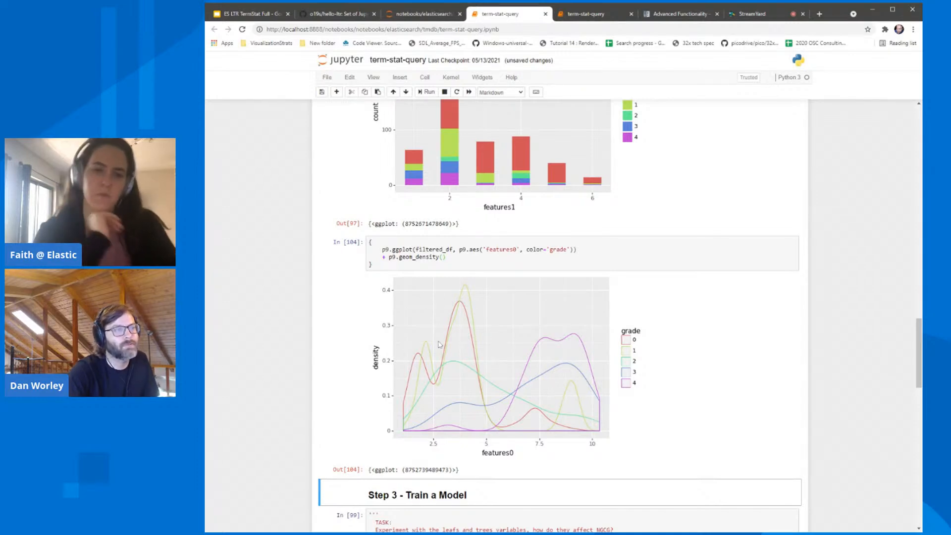
# Scroll through the retrained model output (NDCG@10 0.9171) and the rambo search results, then back up
pyautogui.scroll(-3)
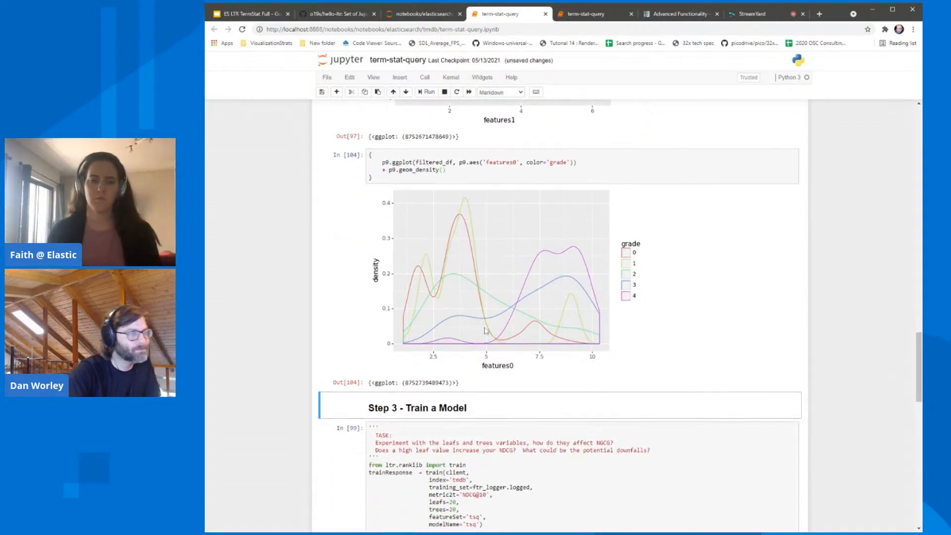
pyautogui.scroll(-3)
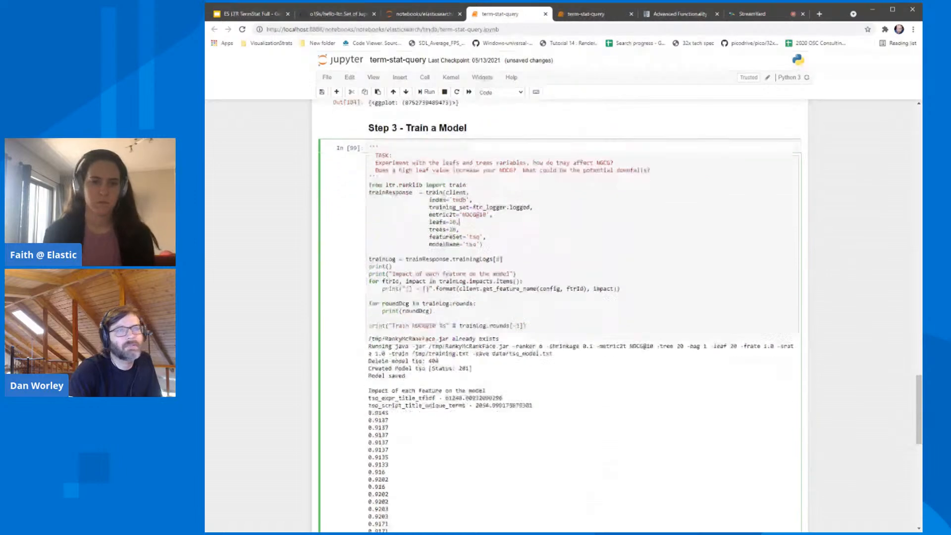
pyautogui.scroll(3)
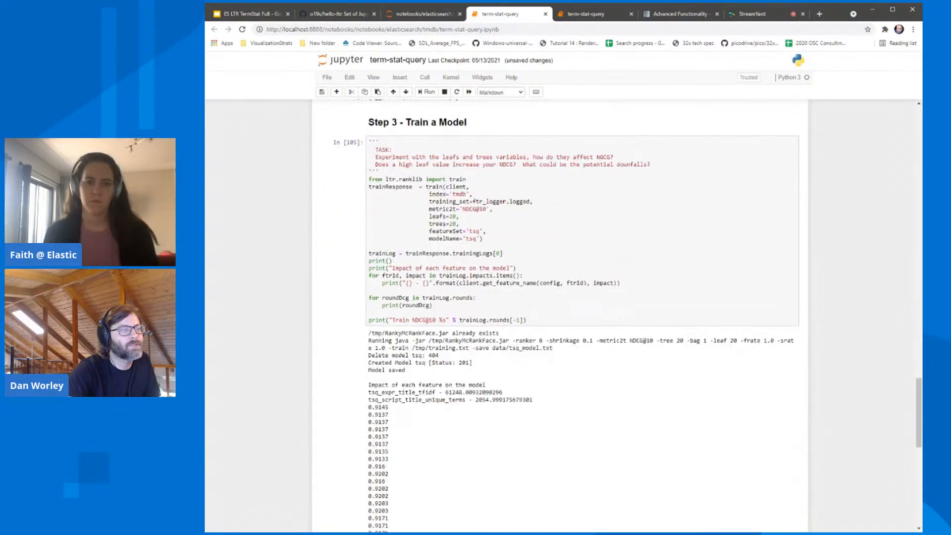
pyautogui.scroll(-3)
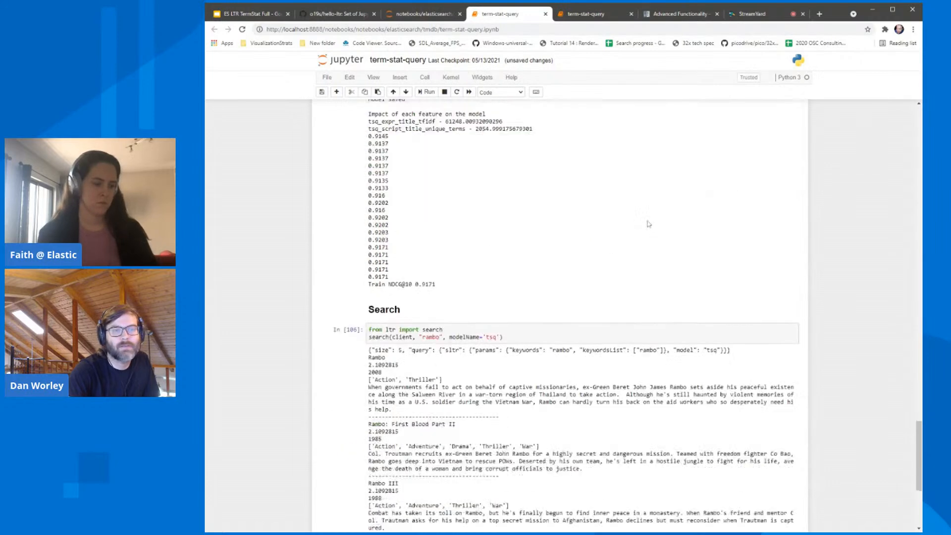
pyautogui.scroll(-3)
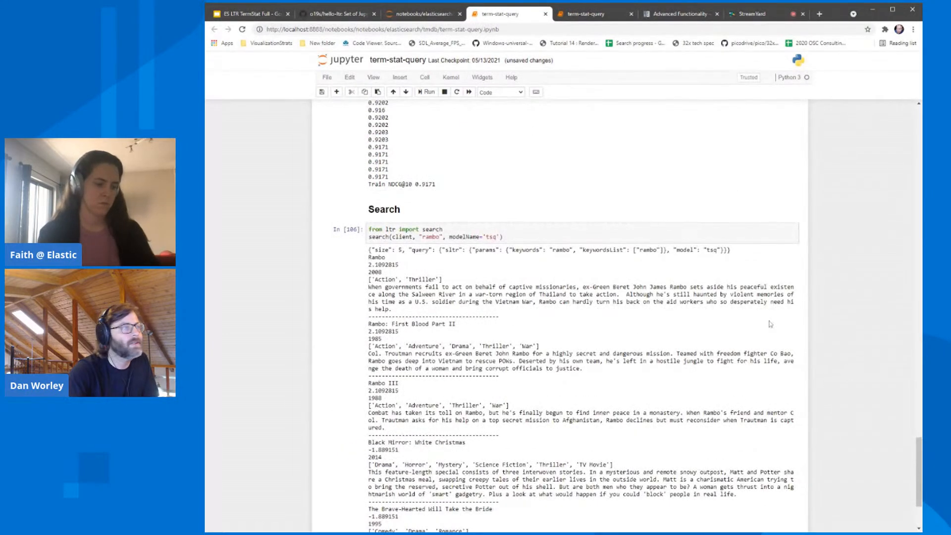
pyautogui.scroll(-3)
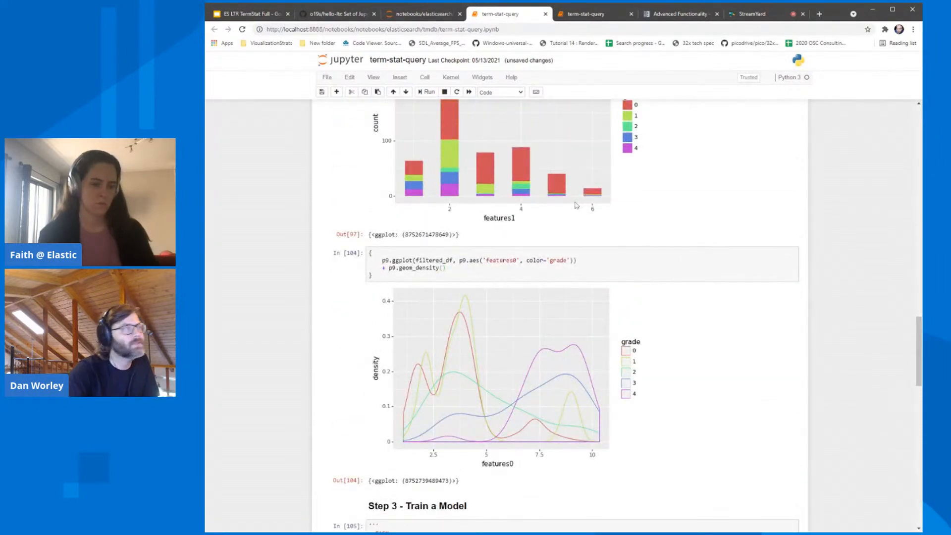
pyautogui.scroll(3)
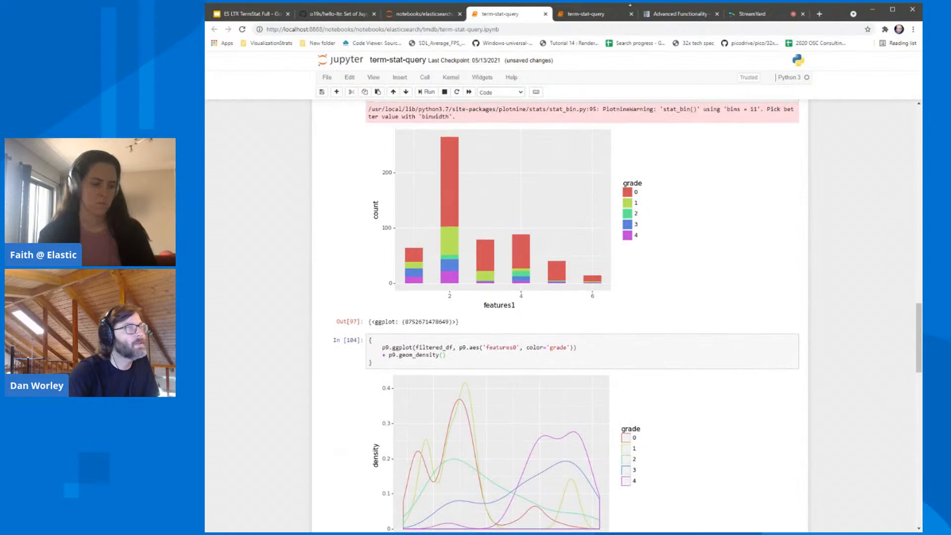
# Show slide 13 'That's It!' in ES LTR TermStat Full, select its project link, then switch to StreamYard
pyautogui.click(249, 13)
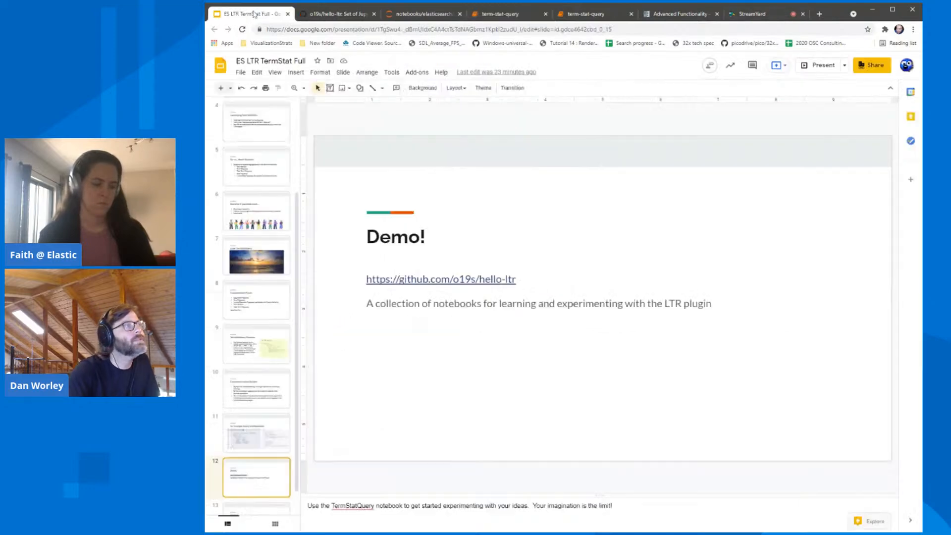
pyautogui.scroll(-3)
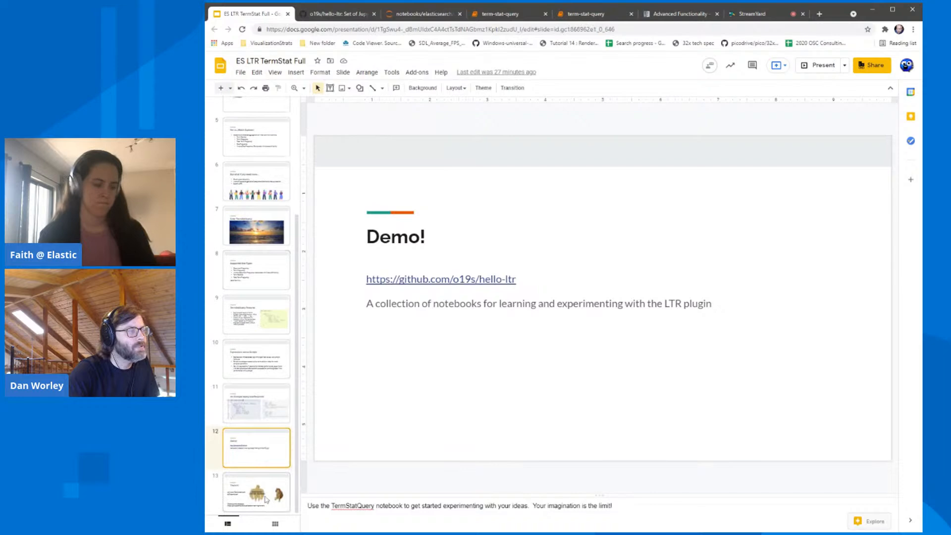
pyautogui.click(256, 491)
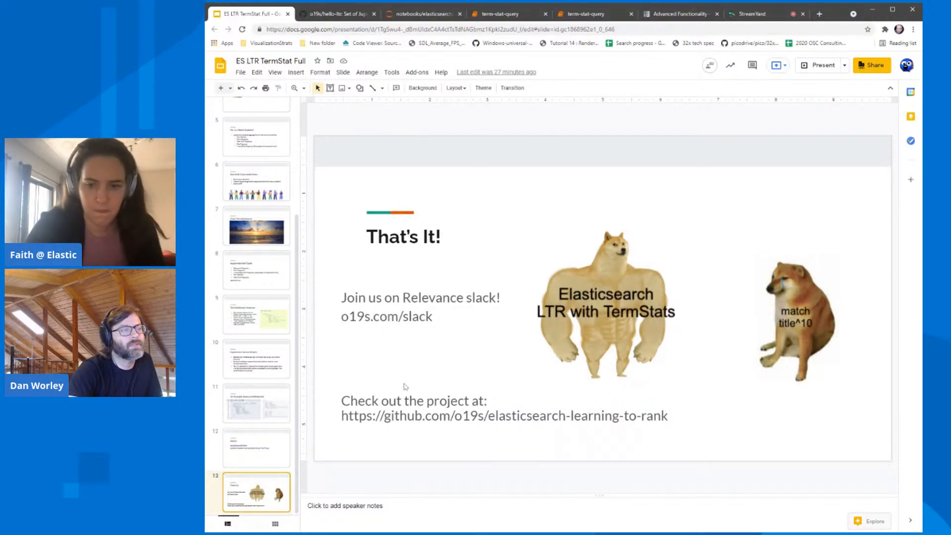
pyautogui.click(413, 400)
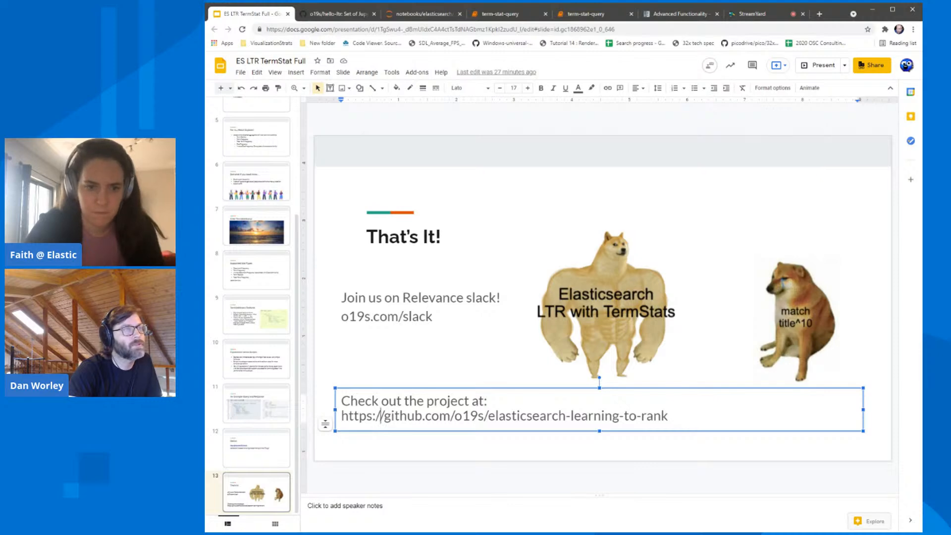
pyautogui.moveTo(420, 373)
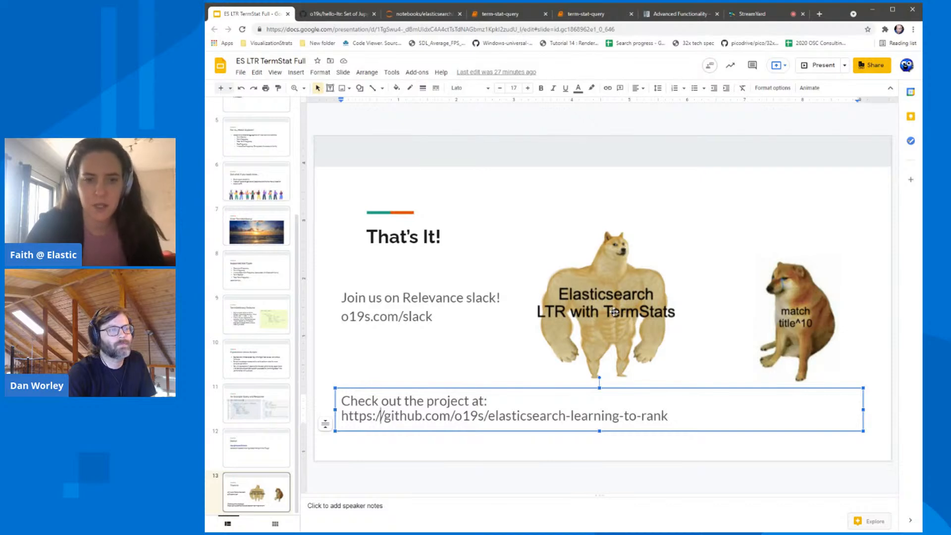
pyautogui.moveTo(488, 279)
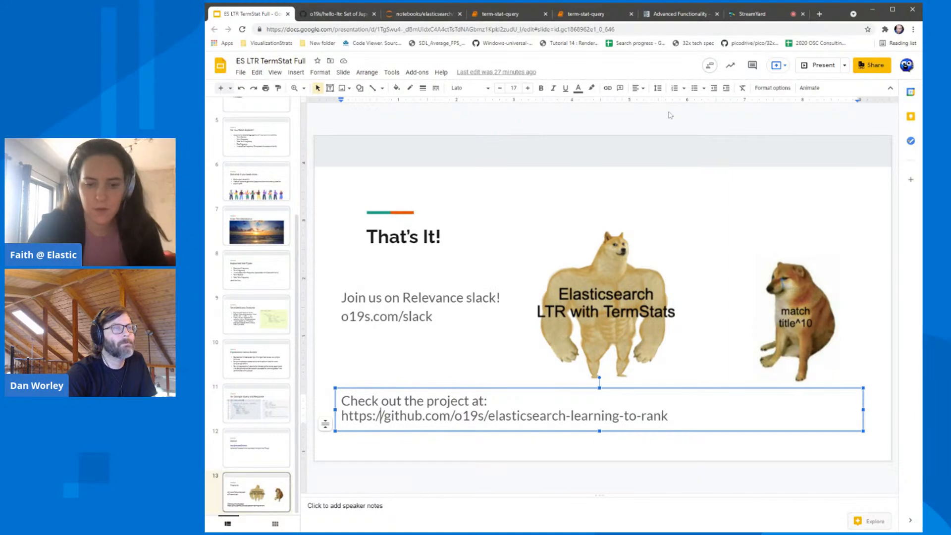
pyautogui.click(752, 13)
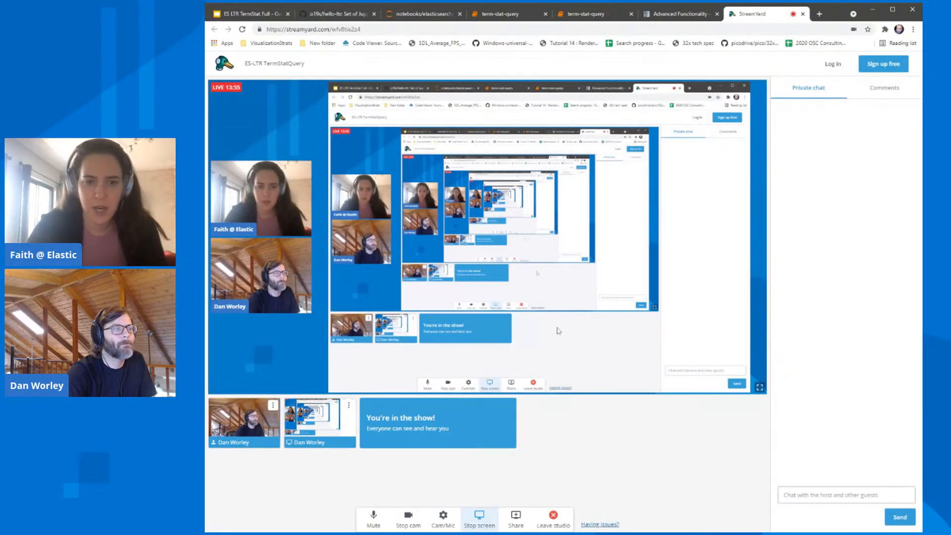